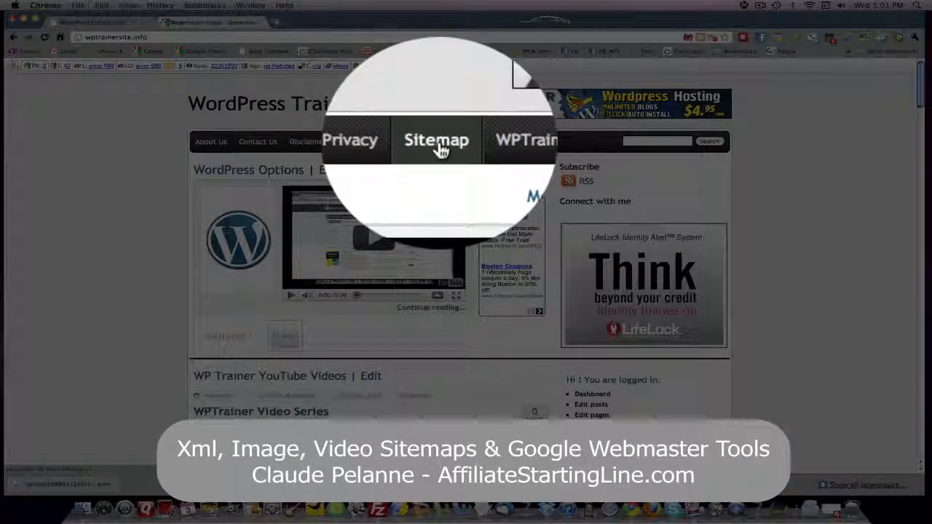
# - Open the WordPress Trainer site's Sitemap page listing its seven pages and four posts
pyautogui.click(437, 140)
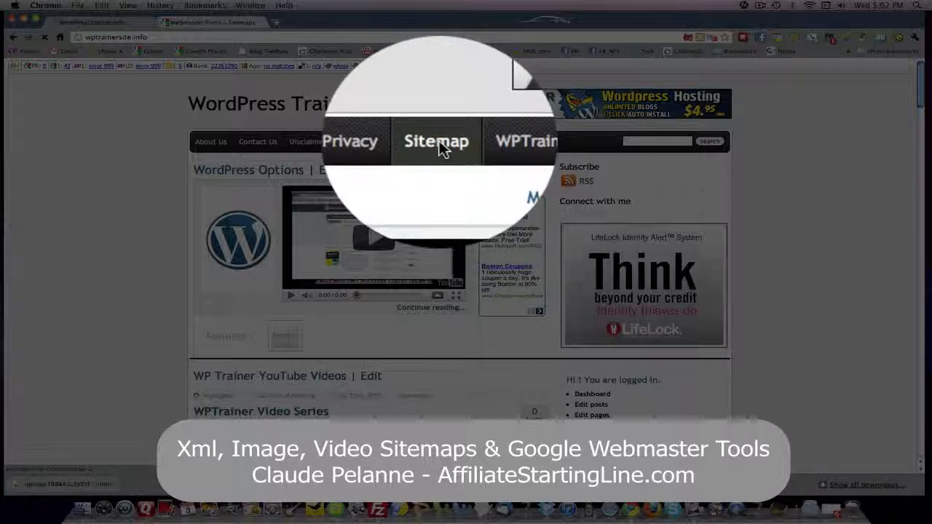
pyautogui.click(438, 141)
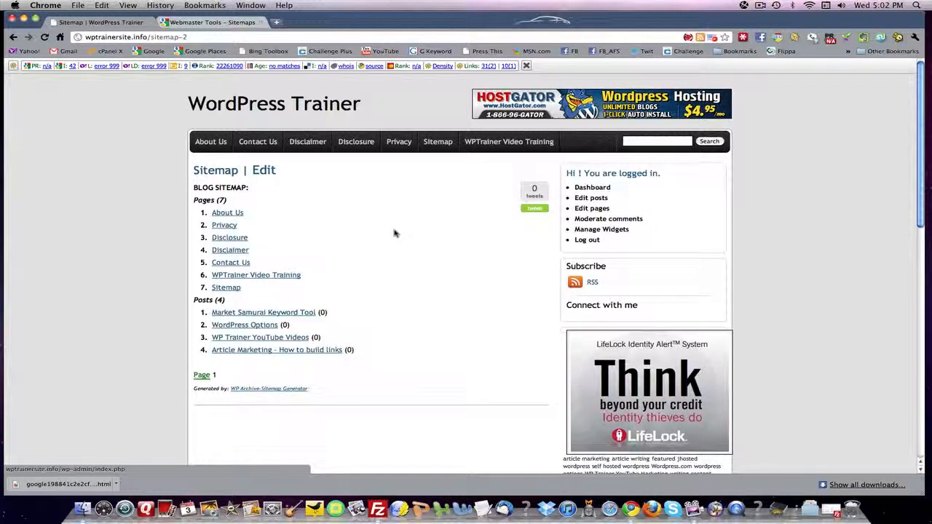
pyautogui.moveTo(408, 309)
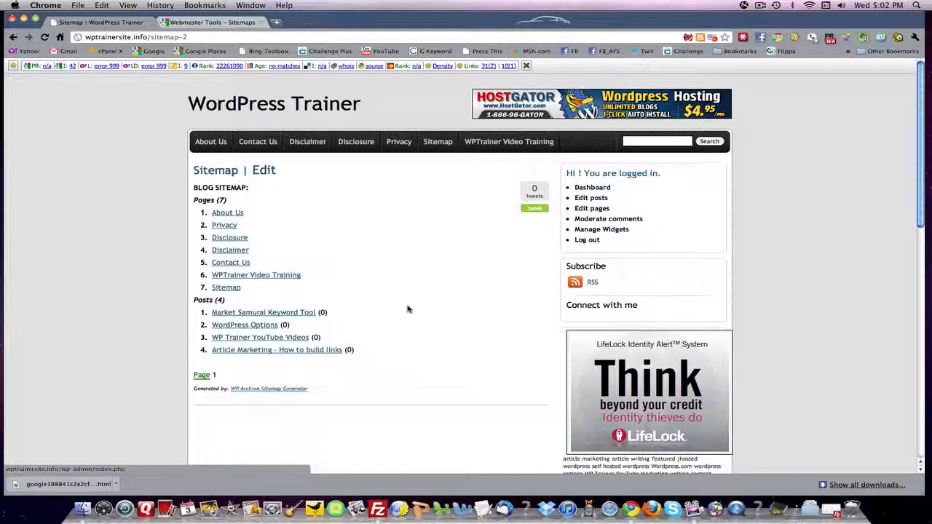
pyautogui.moveTo(320, 259)
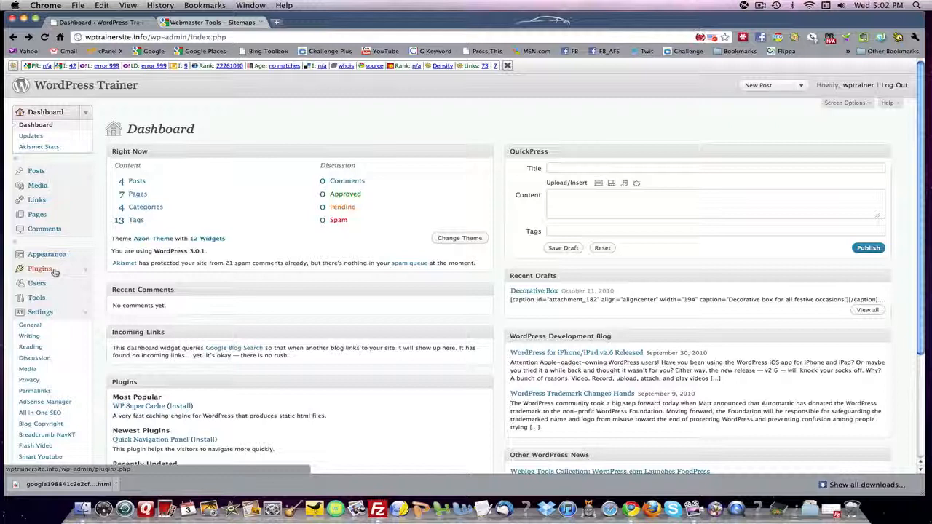
# - From Plugins > Add New, search the plugin directory for 'xml sitemap'
pyautogui.click(40, 269)
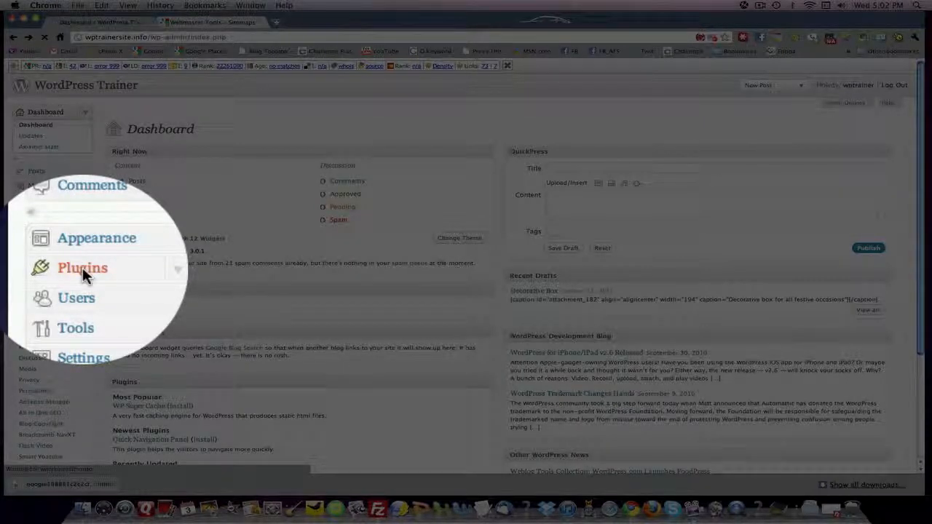
pyautogui.click(82, 267)
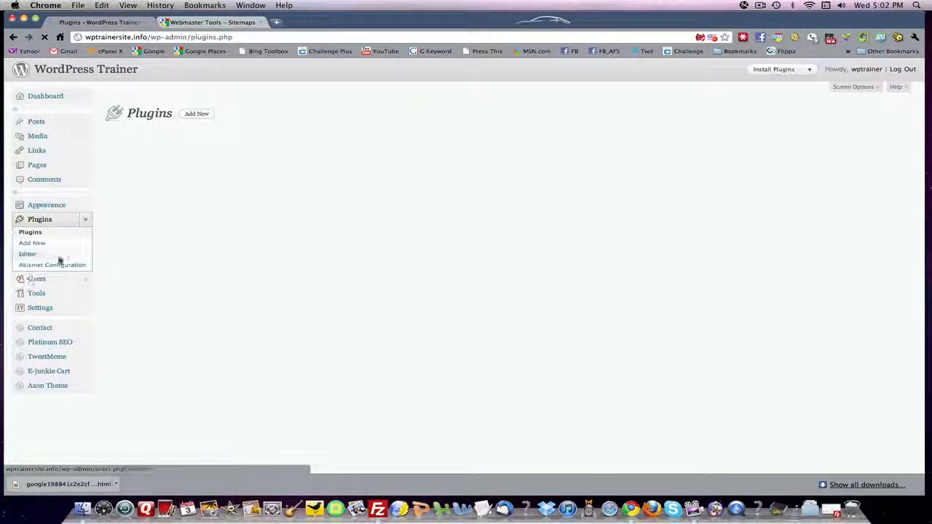
pyautogui.click(30, 231)
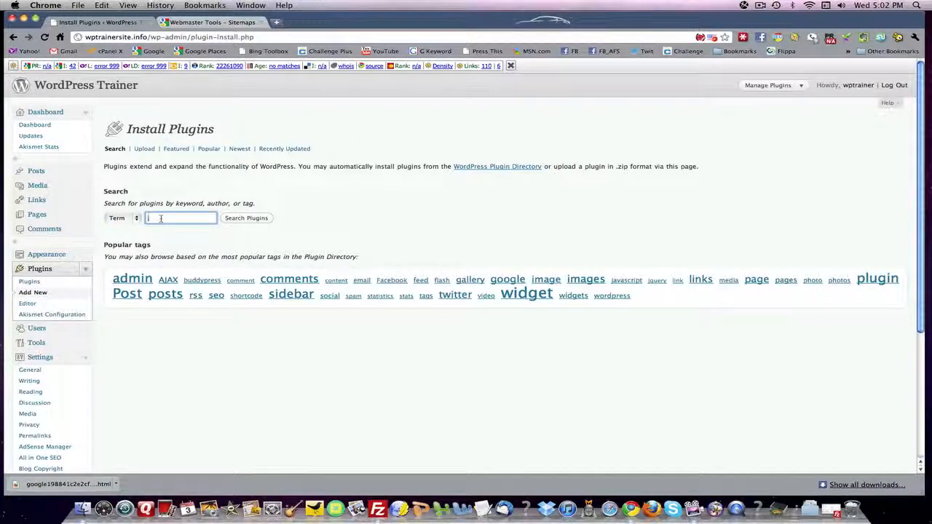
pyautogui.write('xml')
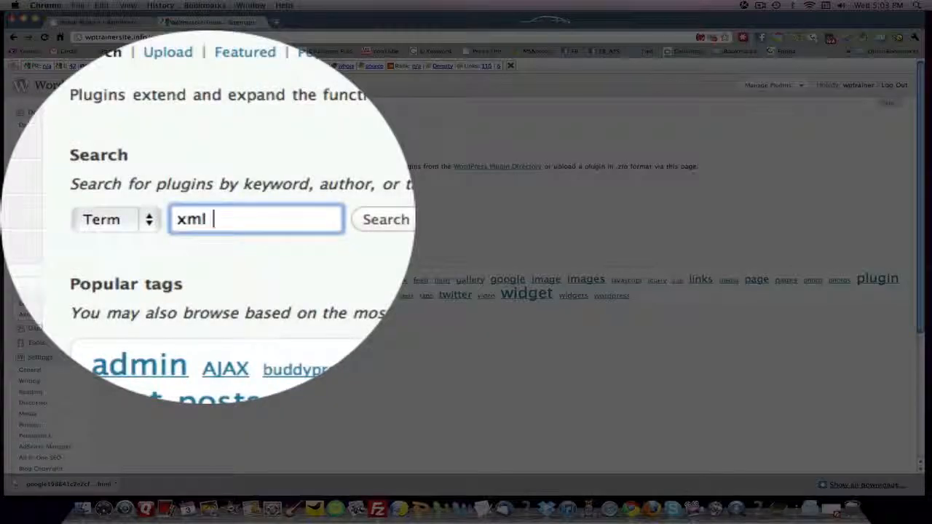
pyautogui.write('sitemap')
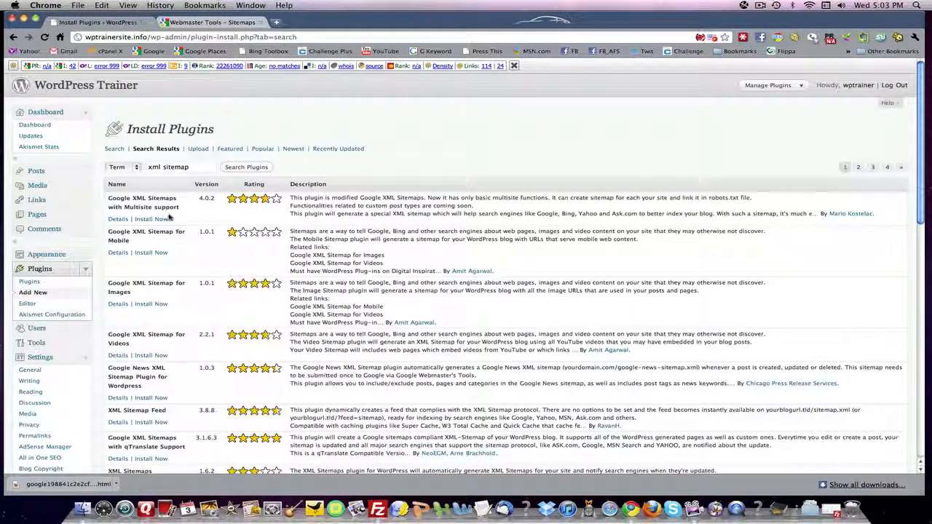
# - Install Google XML Sitemaps 3.2.4 from the search results, confirming the install prompt
pyautogui.scroll(-3)
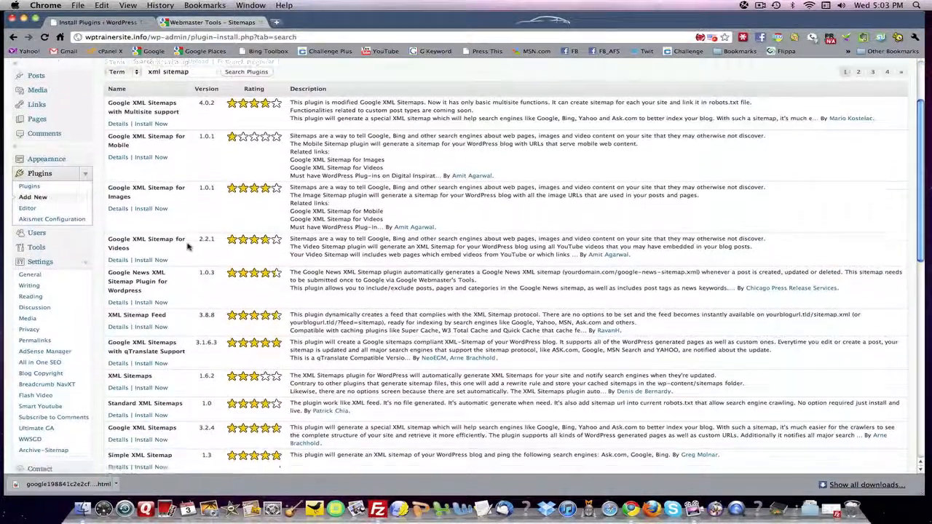
pyautogui.scroll(-3)
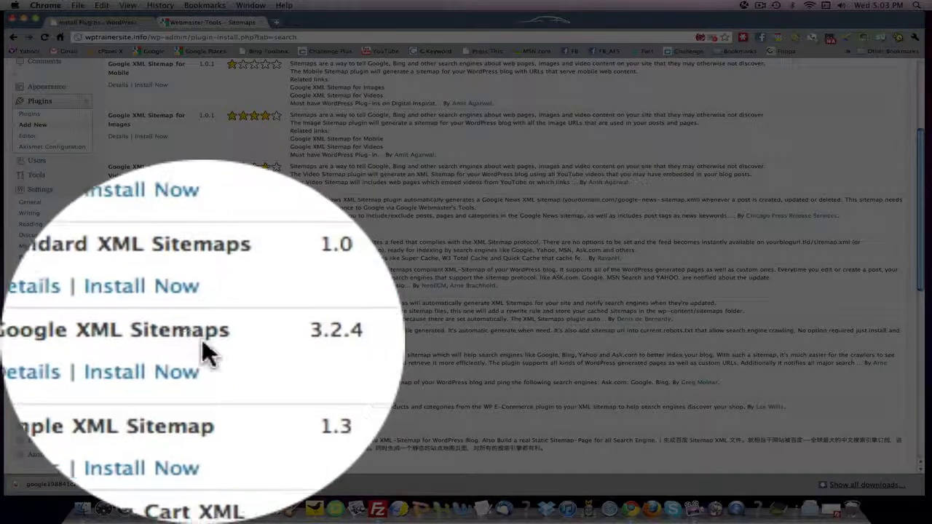
pyautogui.click(151, 367)
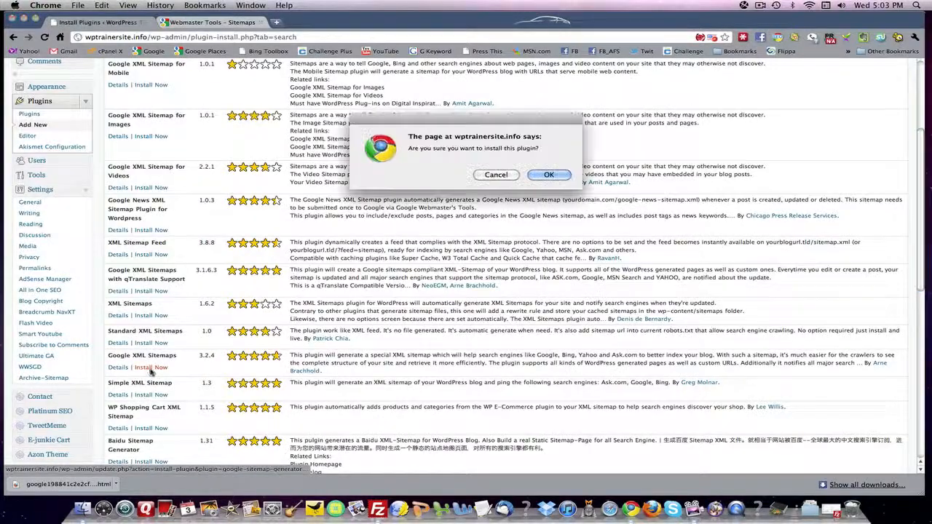
pyautogui.click(549, 174)
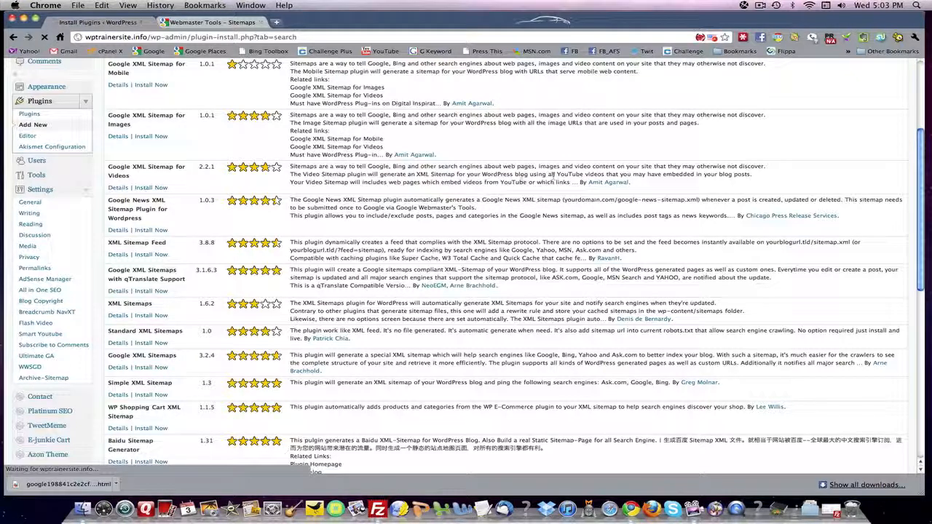
pyautogui.click(151, 367)
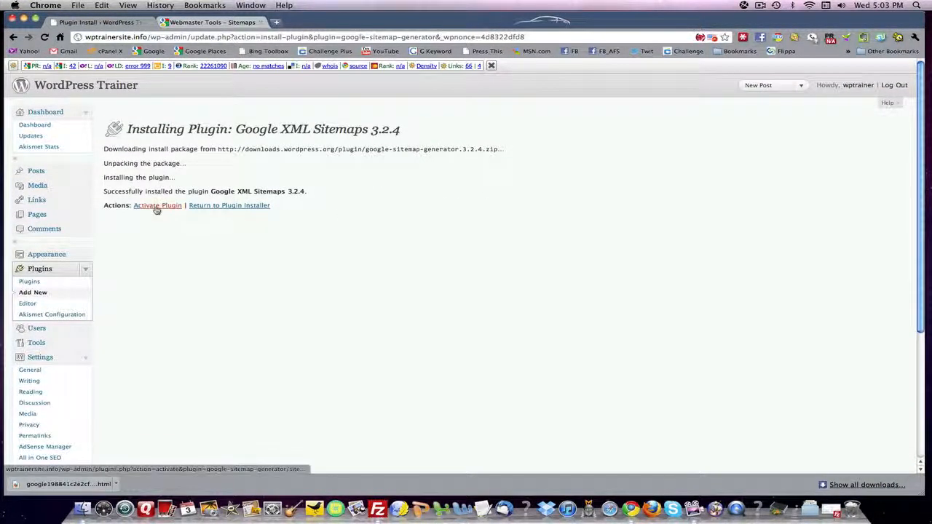
# - Activate Google XML Sitemaps and open its XML Sitemap Generator 3.2.4 settings page
pyautogui.click(157, 205)
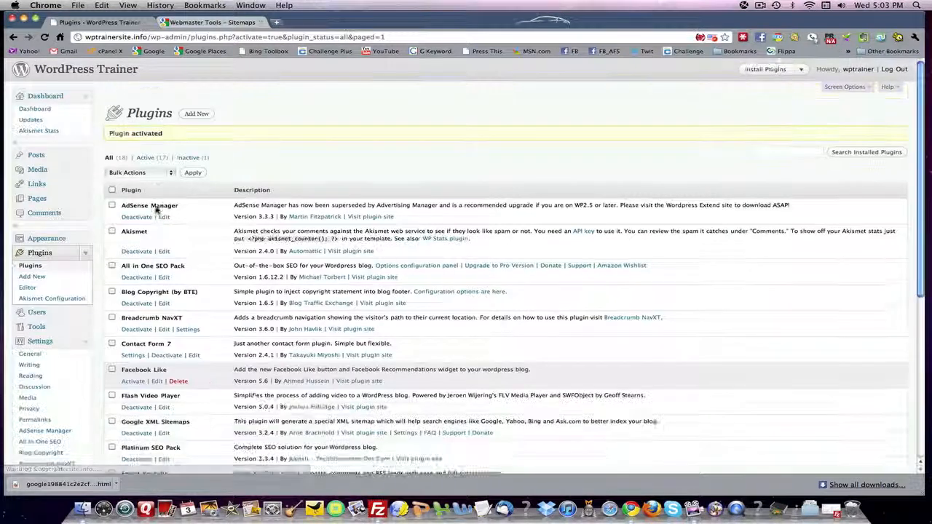
pyautogui.scroll(-3)
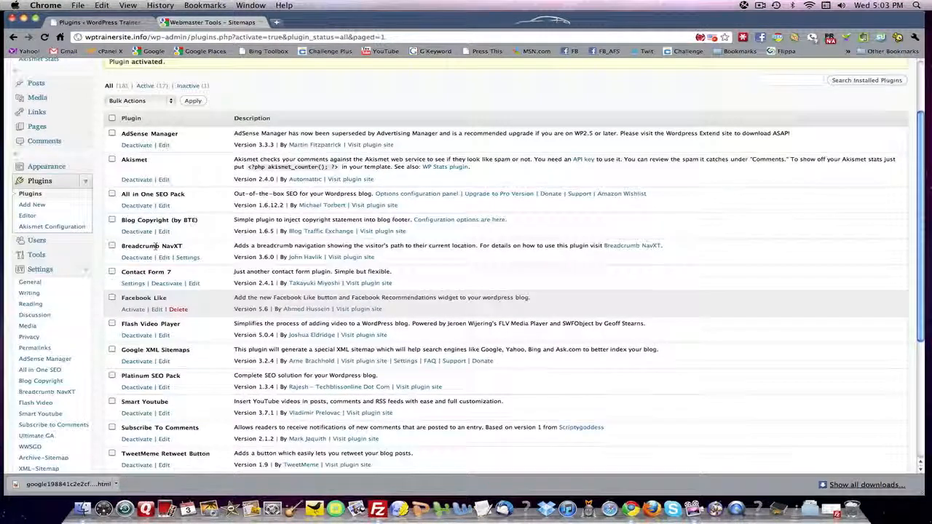
pyautogui.scroll(-3)
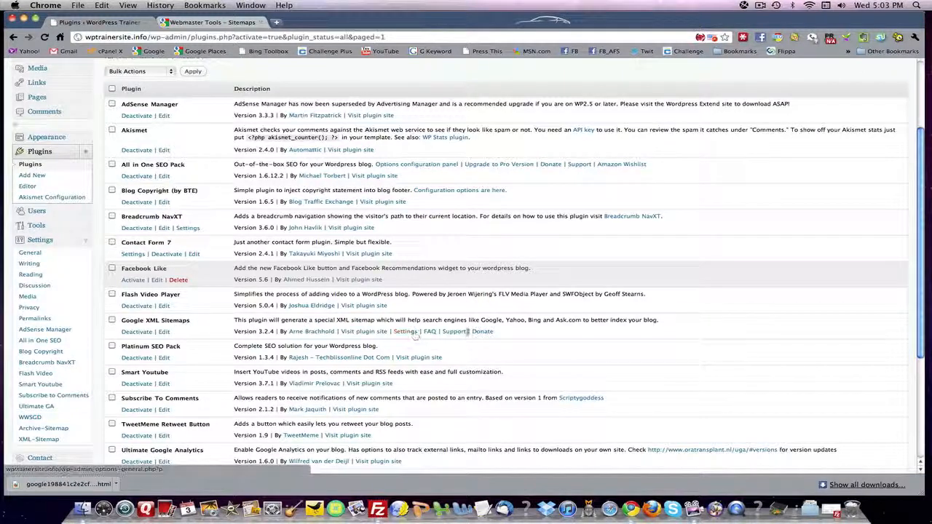
pyautogui.click(406, 332)
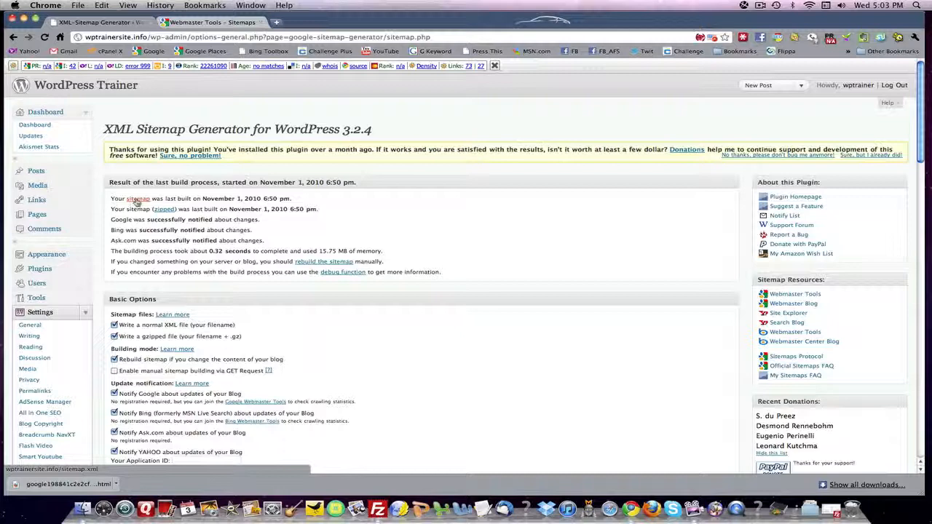
# - View the generated sitemap file, then return to the installed plugins list of 17 active plugins
pyautogui.click(137, 198)
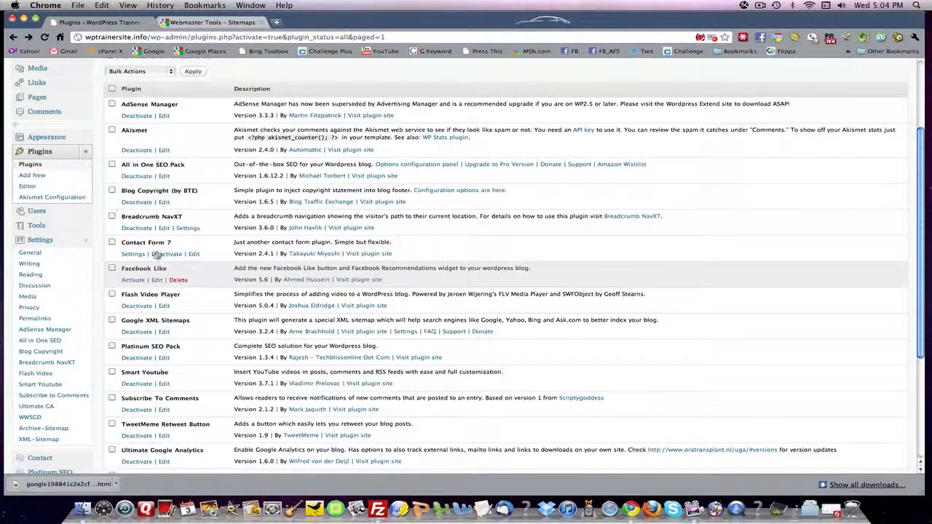
pyautogui.scroll(-3)
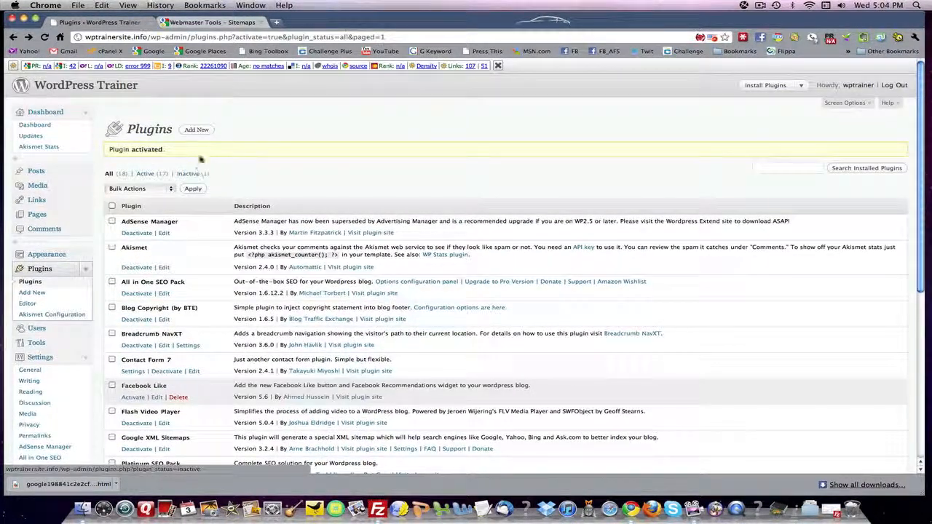
# - Search for image sitemap plugins, then install and activate Google XML Sitemap for Images 1.0.1
pyautogui.click(195, 130)
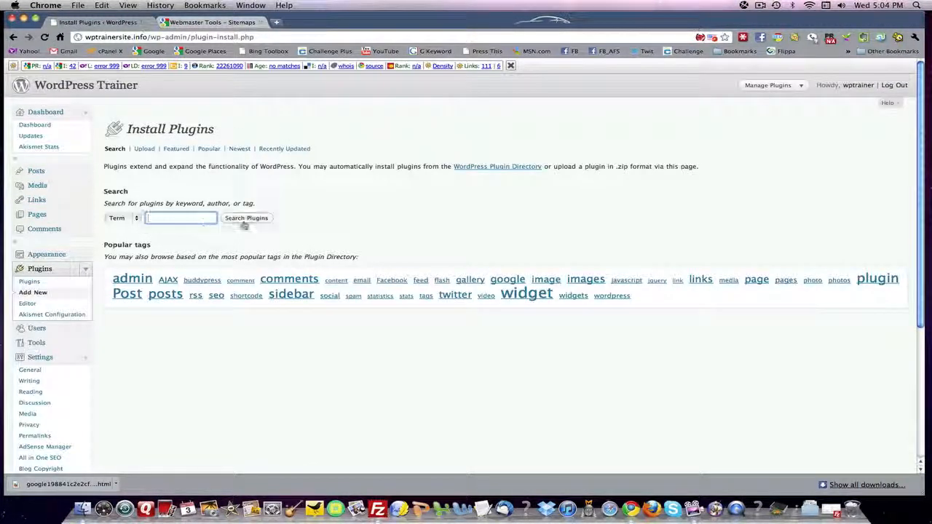
pyautogui.write('imag')
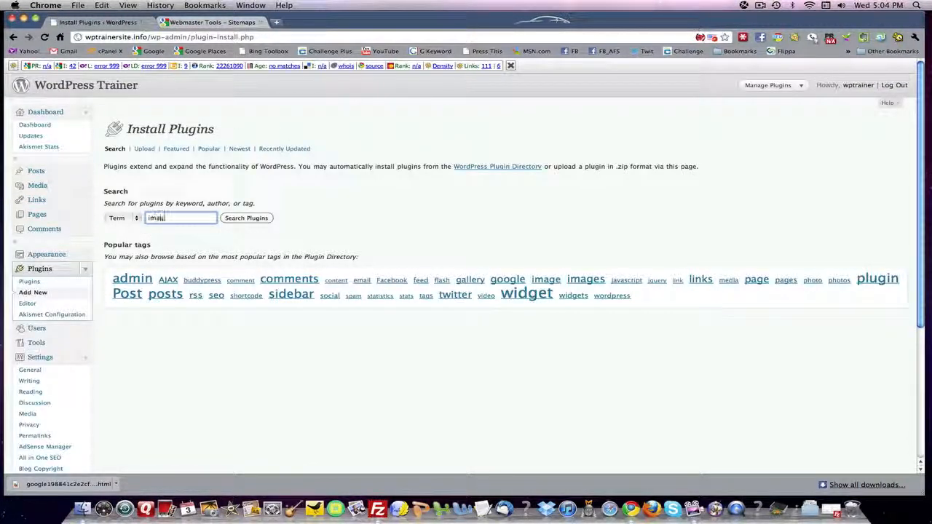
pyautogui.write('image is')
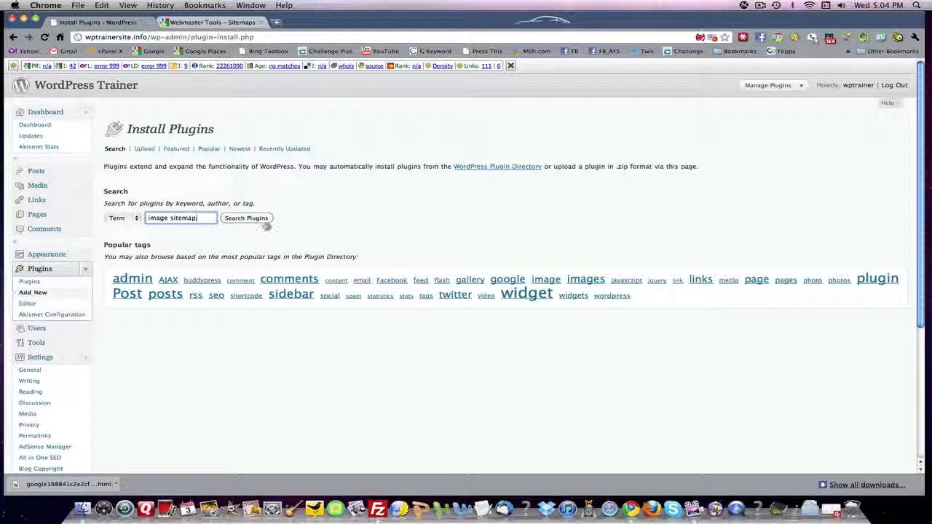
pyautogui.click(246, 218)
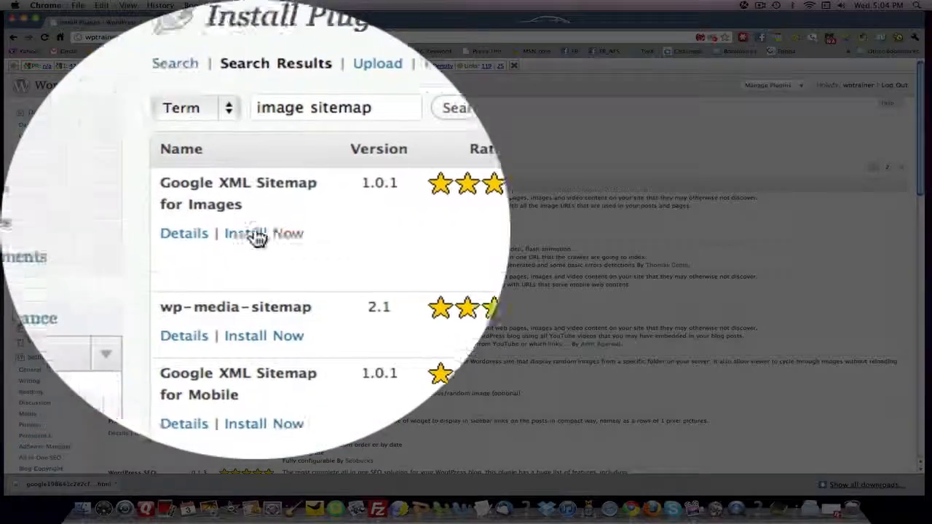
pyautogui.click(264, 233)
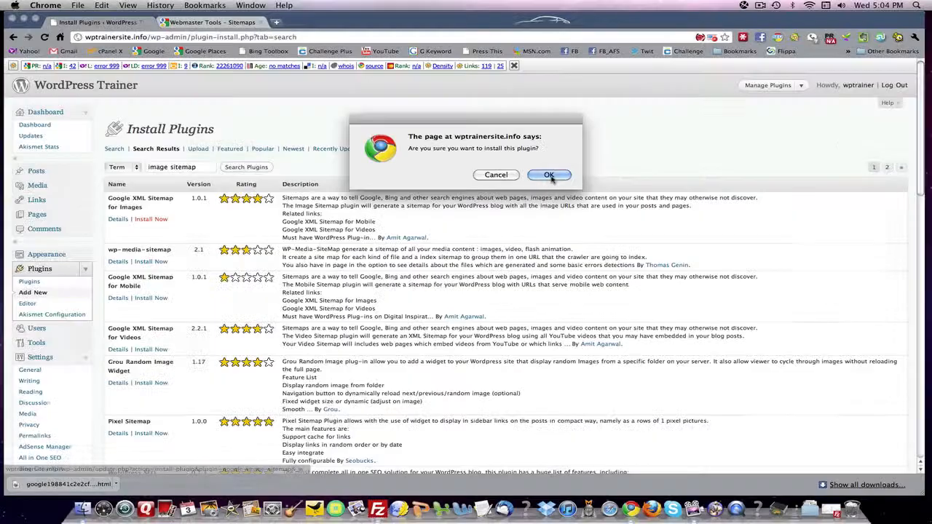
pyautogui.click(549, 175)
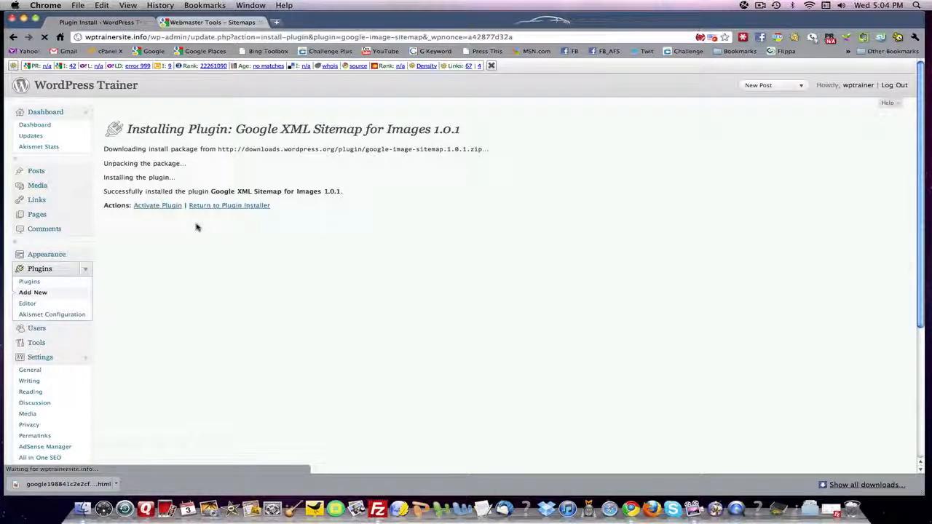
pyautogui.click(158, 205)
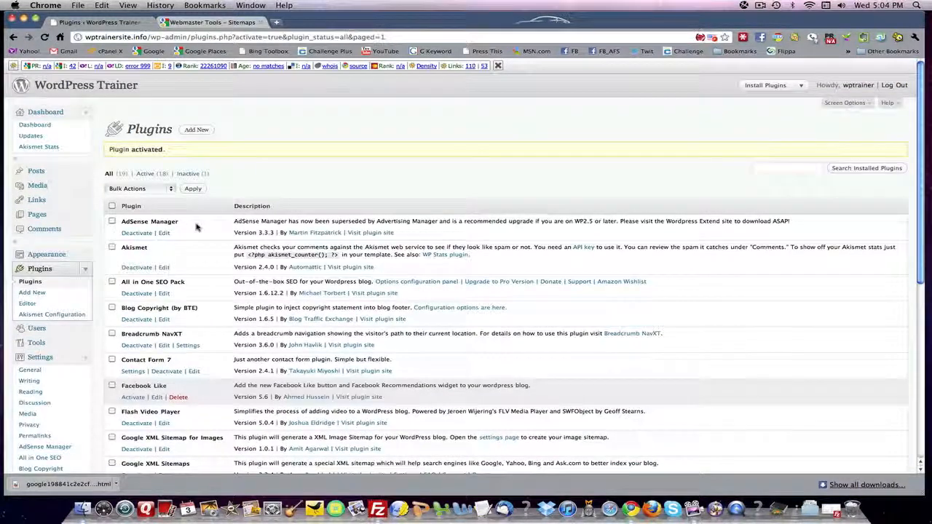
pyautogui.scroll(-3)
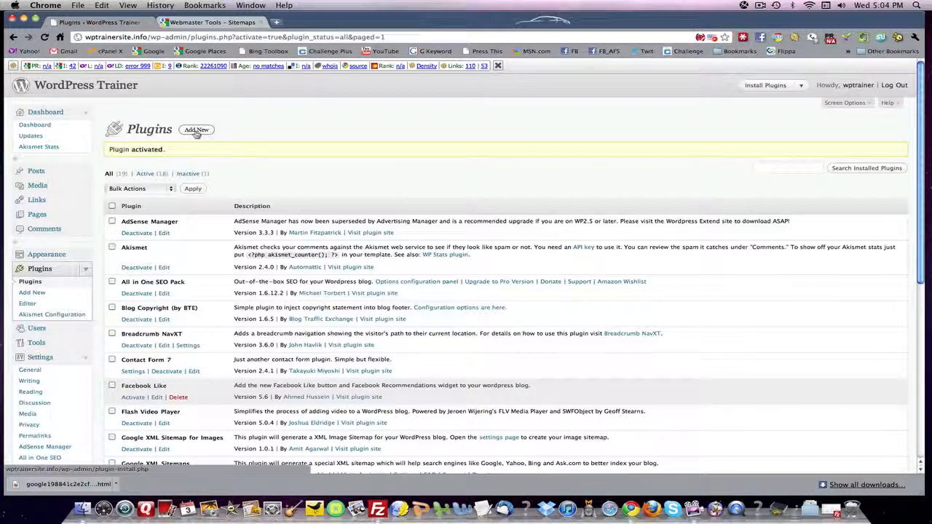
# - Search 'video sitemap', then install and activate Google XML Sitemap for Videos 2.2.1
pyautogui.click(197, 129)
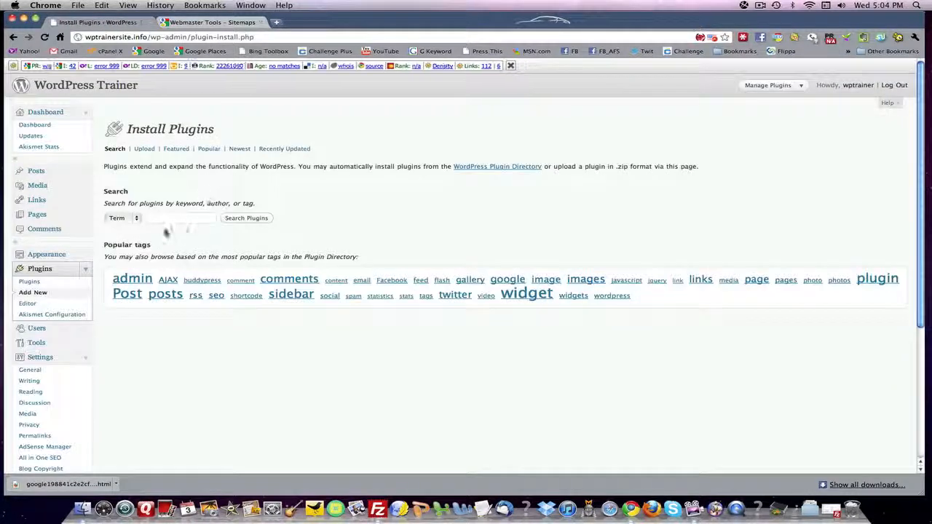
pyautogui.click(180, 218)
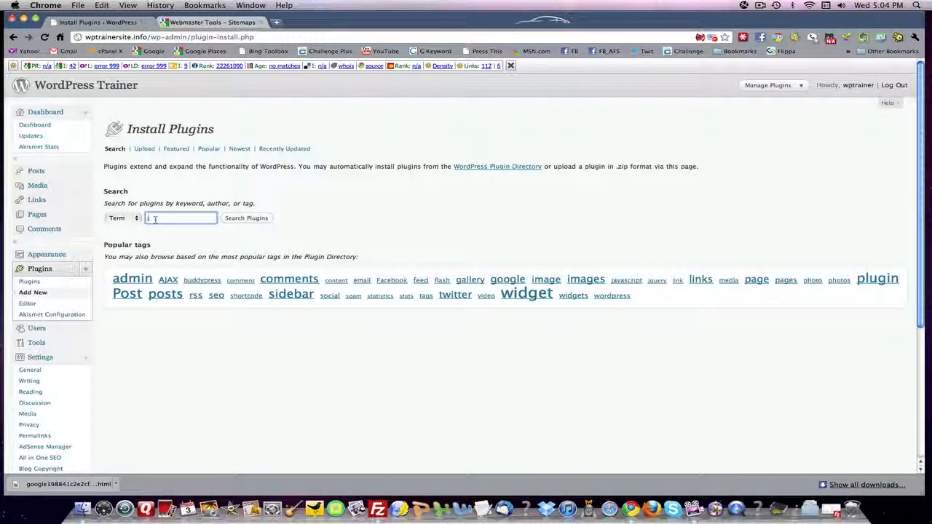
pyautogui.write('video sitemap')
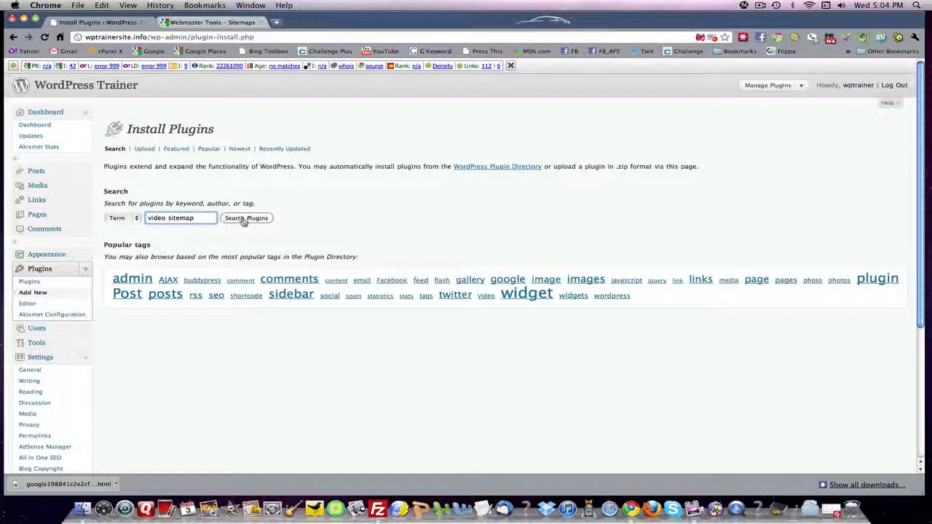
pyautogui.click(246, 218)
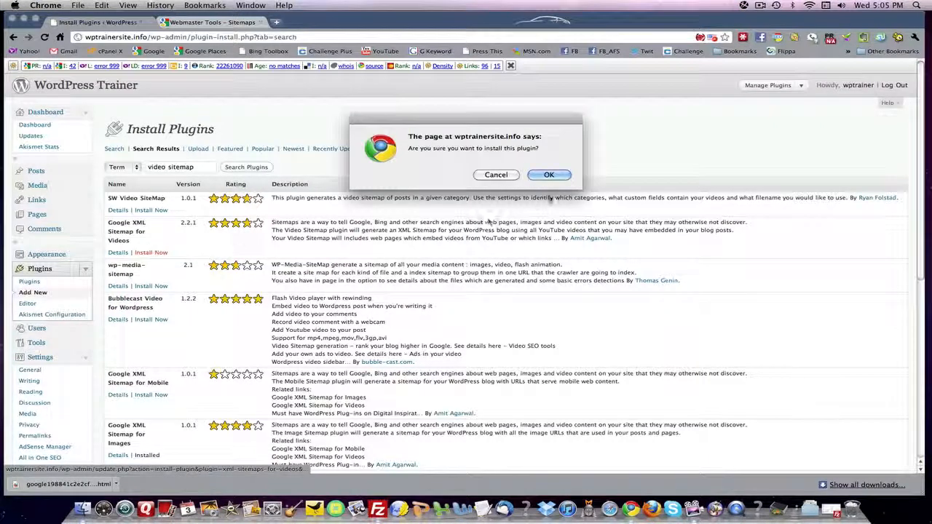
pyautogui.click(549, 175)
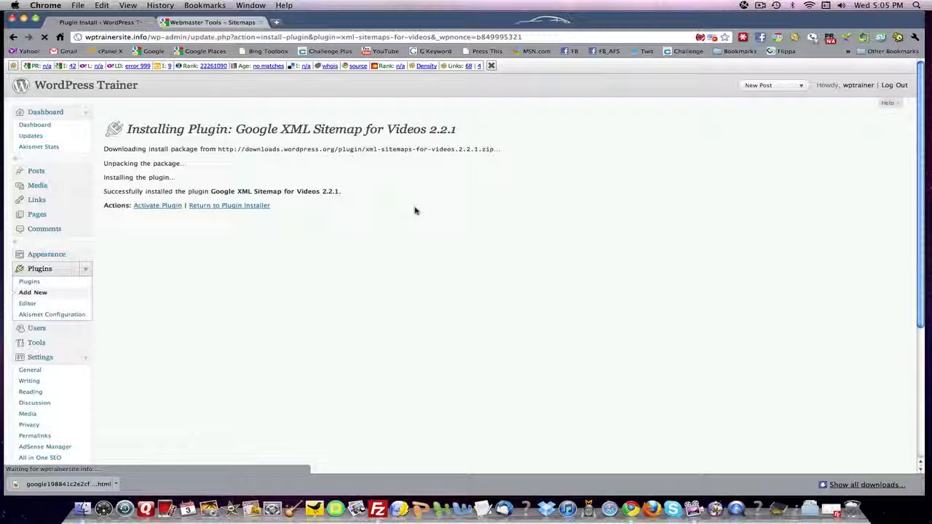
pyautogui.click(157, 204)
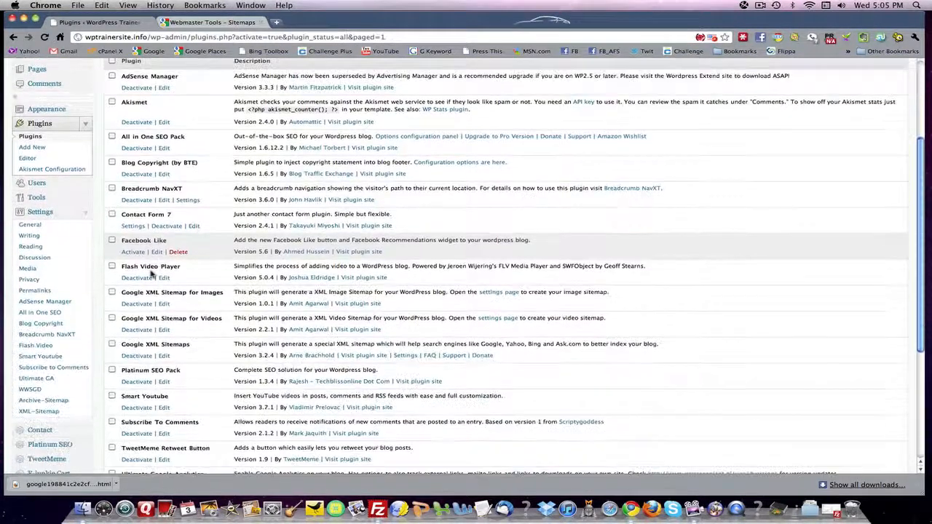
pyautogui.scroll(-3)
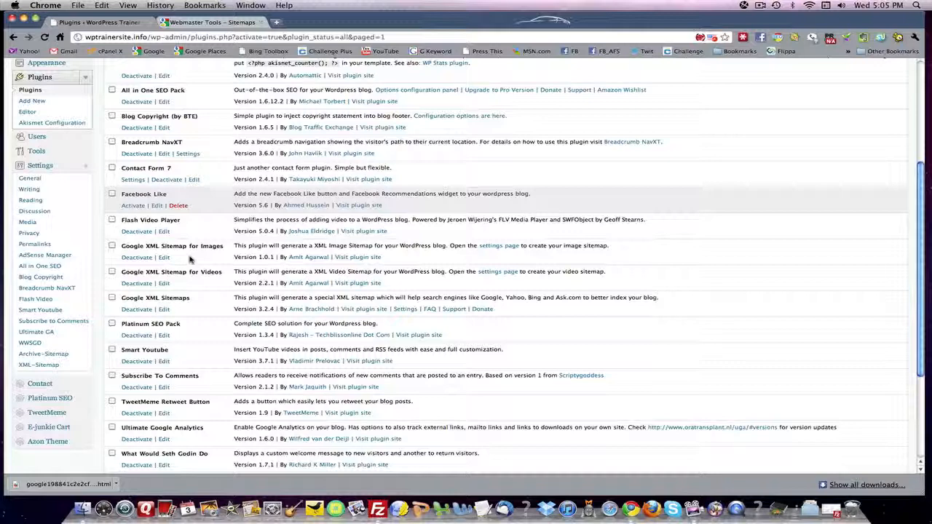
pyautogui.moveTo(225, 104)
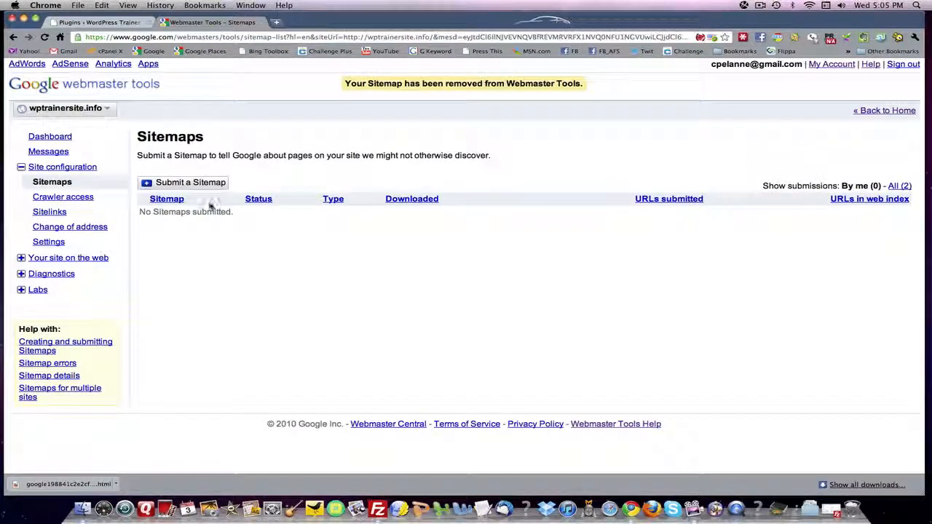
pyautogui.moveTo(196, 243)
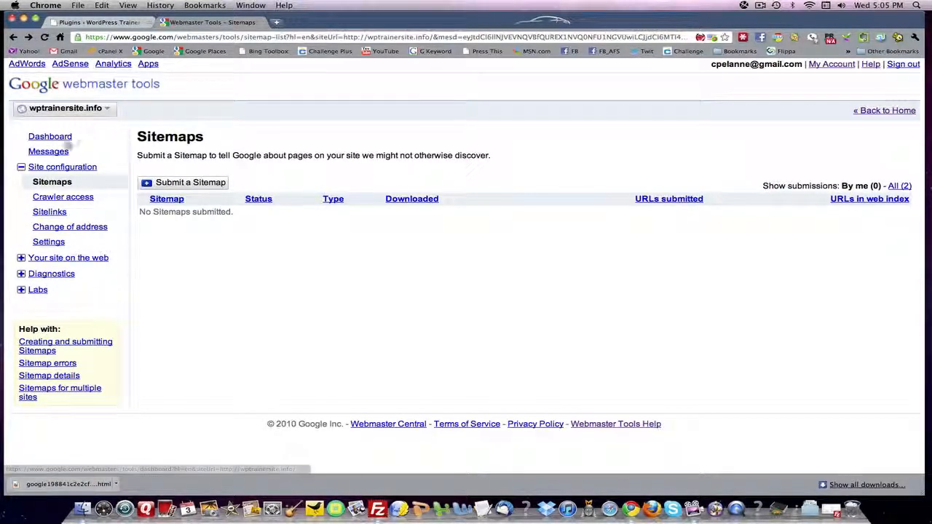
pyautogui.click(50, 136)
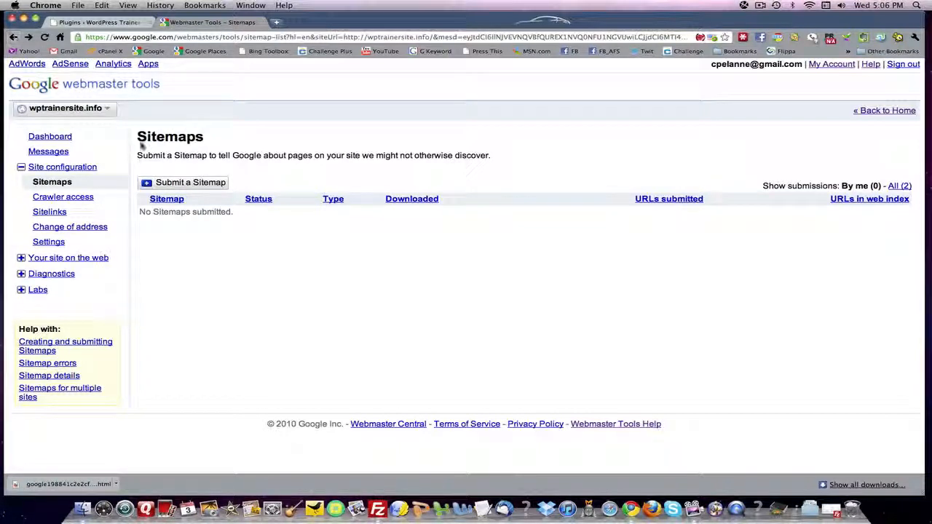
pyautogui.click(65, 108)
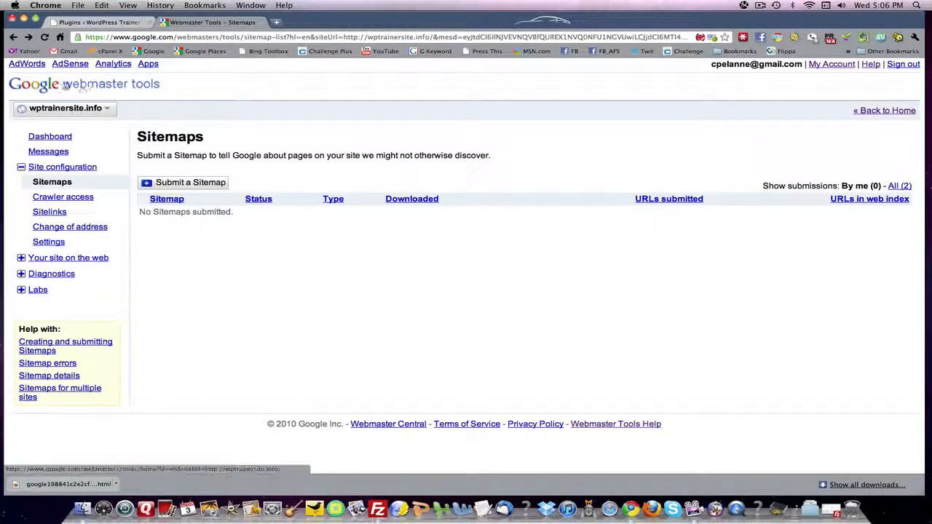
pyautogui.click(884, 110)
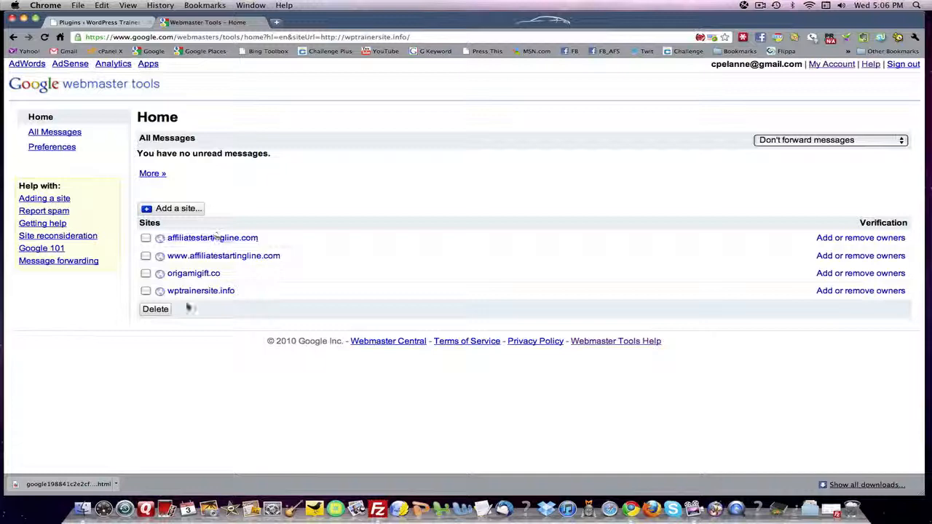
pyautogui.click(200, 291)
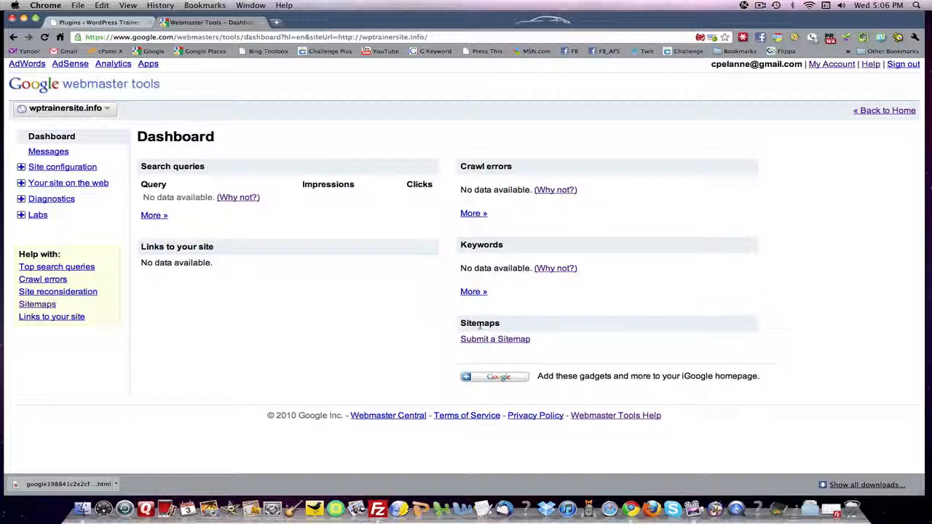
pyautogui.moveTo(495, 338)
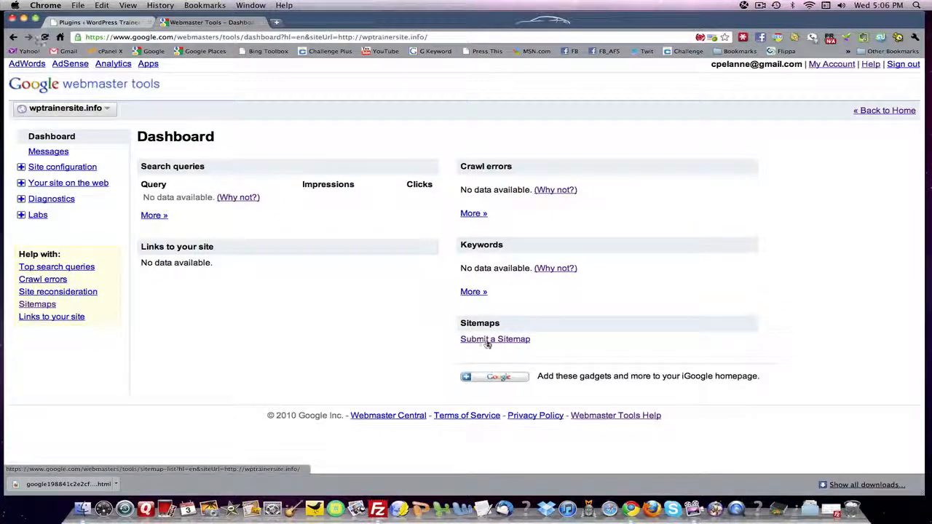
pyautogui.click(495, 339)
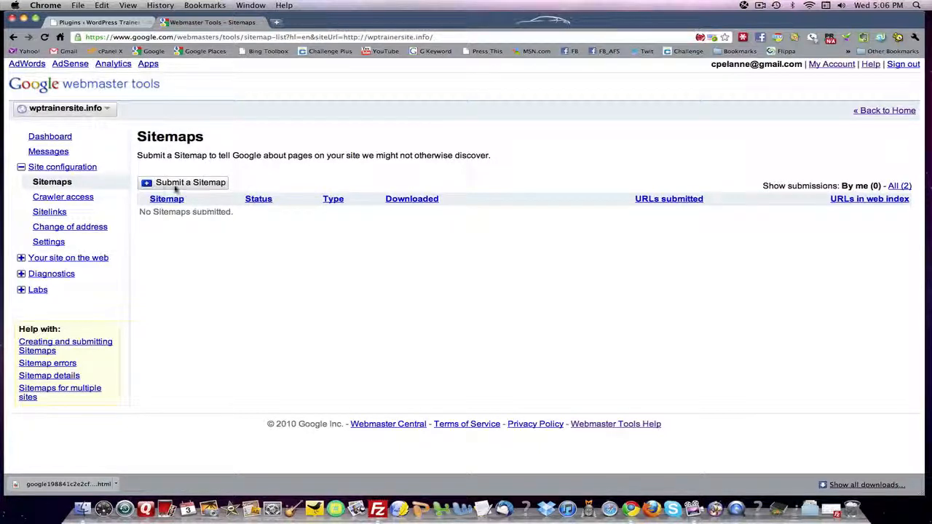
pyautogui.click(190, 182)
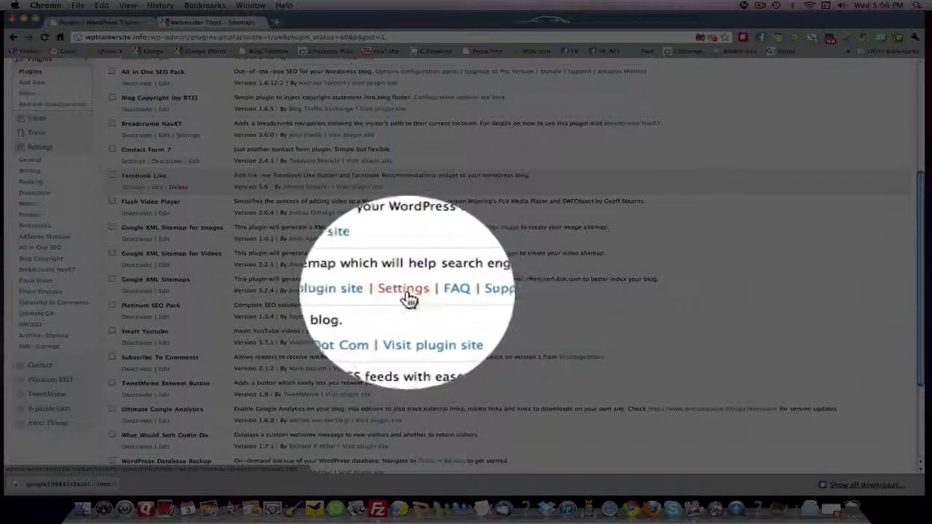
# - From Google XML Sitemaps settings, open the built sitemap.xml in a new tab
pyautogui.click(403, 288)
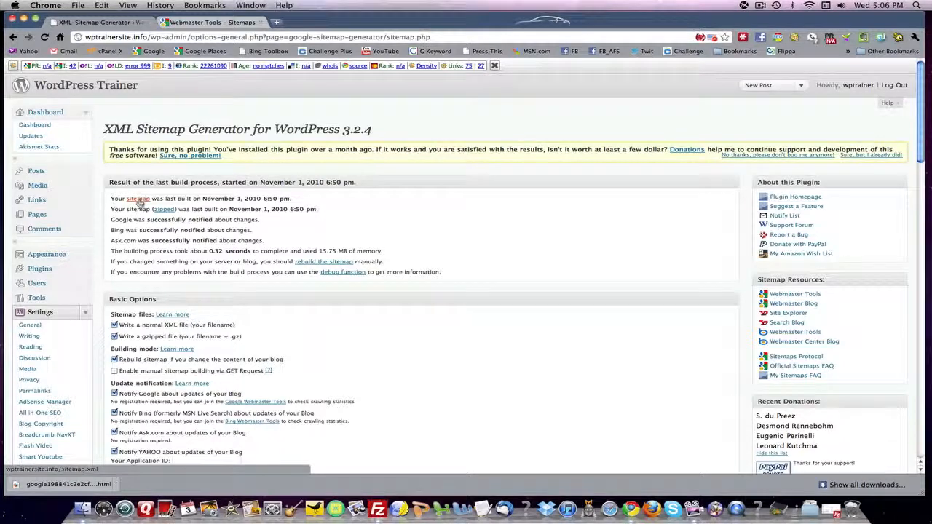
pyautogui.rightClick(137, 198)
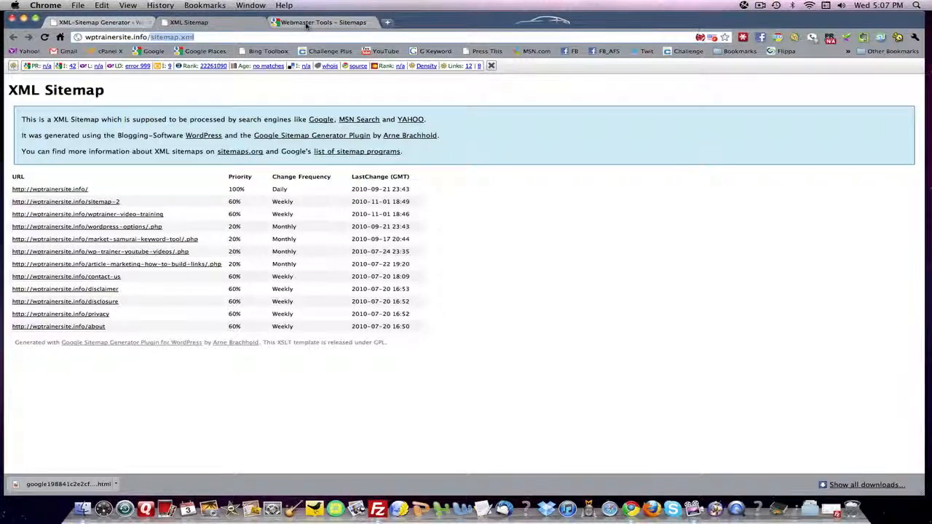
# - Submit sitemap.xml in Webmaster Tools, then return to the WordPress sitemap generator settings
pyautogui.click(322, 22)
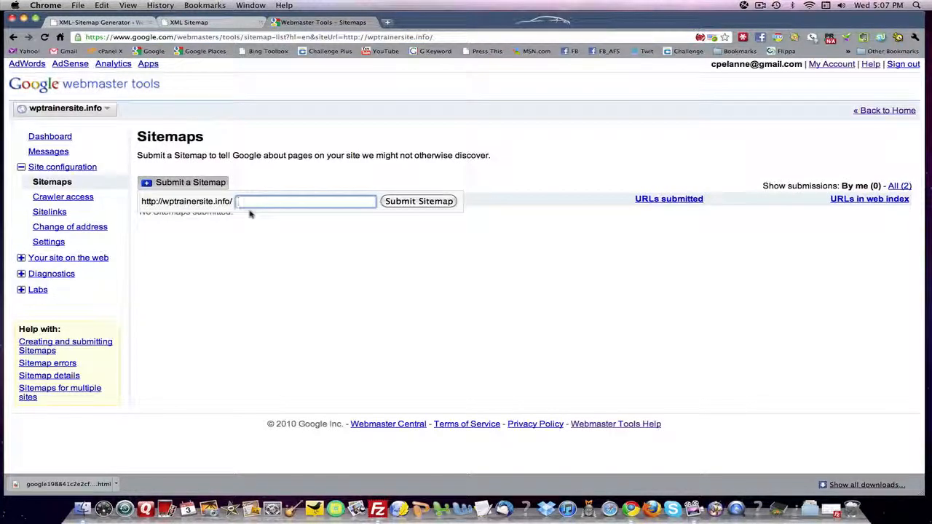
pyautogui.write('sitemap.xml')
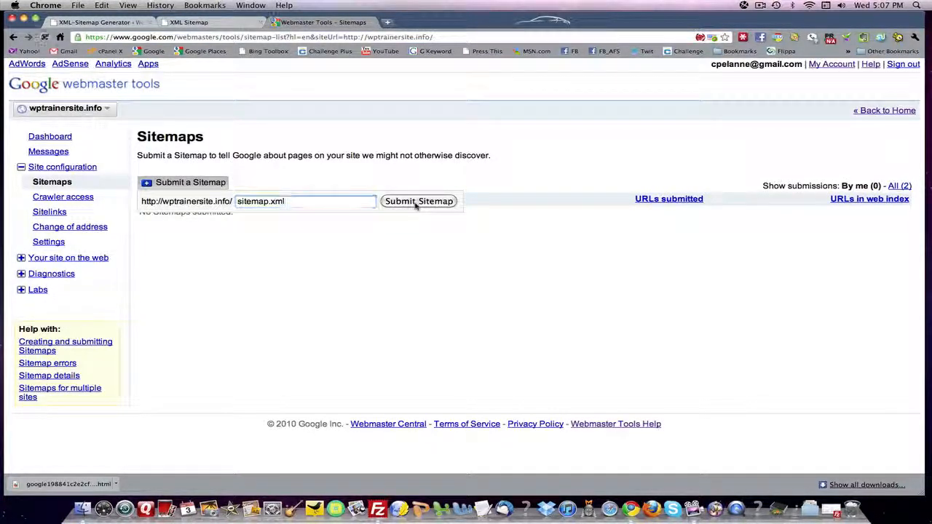
pyautogui.click(418, 201)
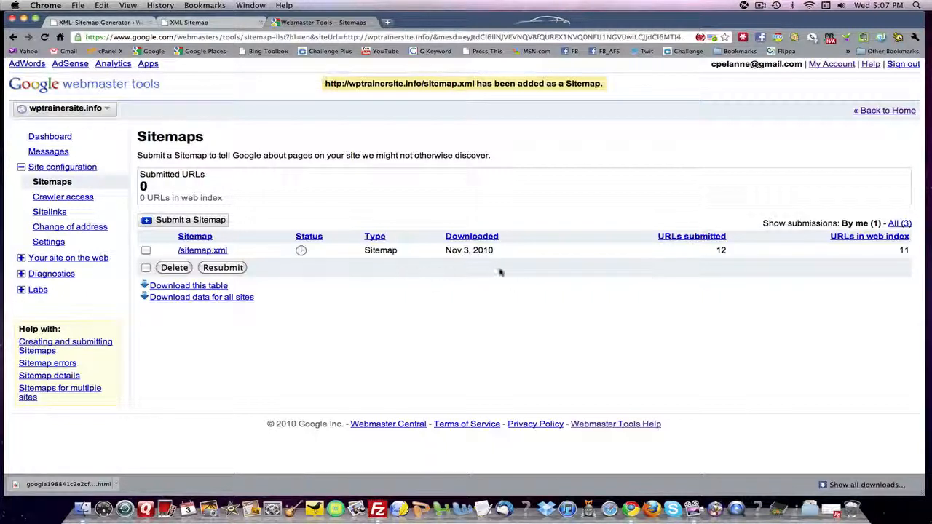
pyautogui.moveTo(257, 268)
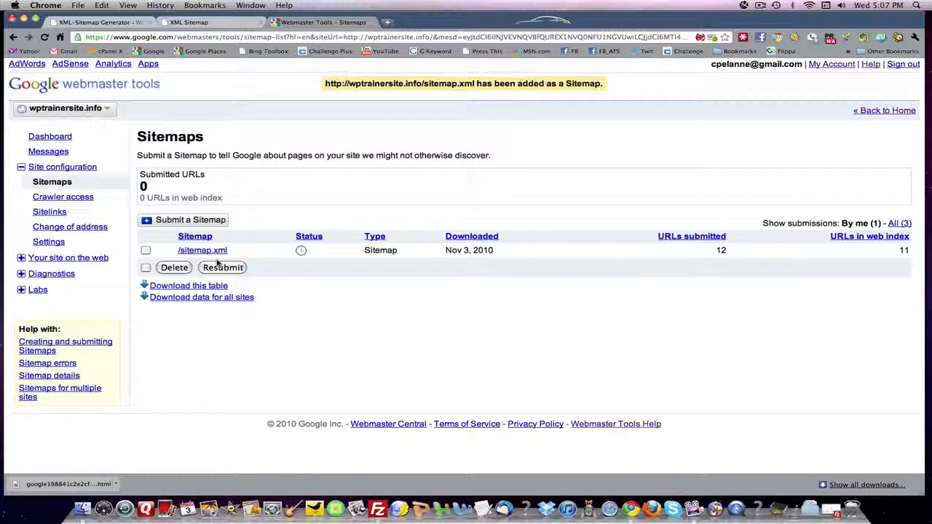
pyautogui.moveTo(717, 263)
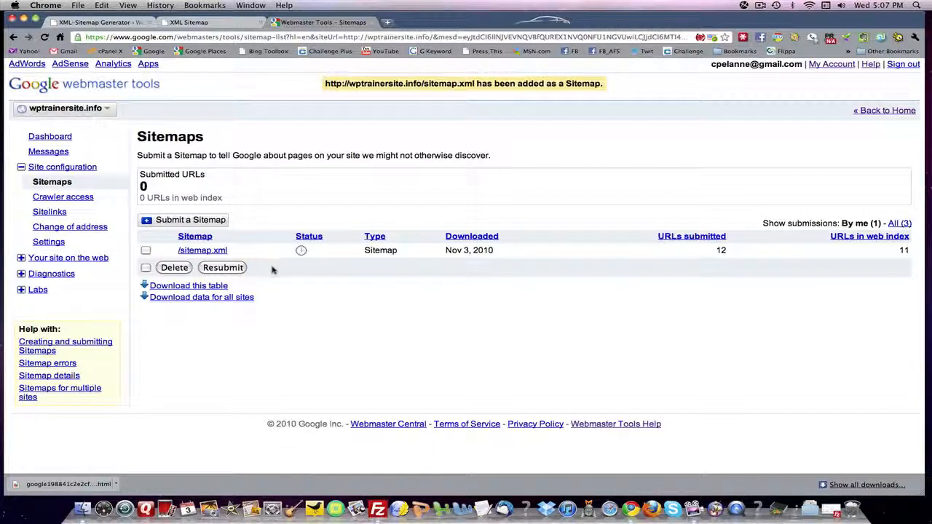
pyautogui.moveTo(202, 250)
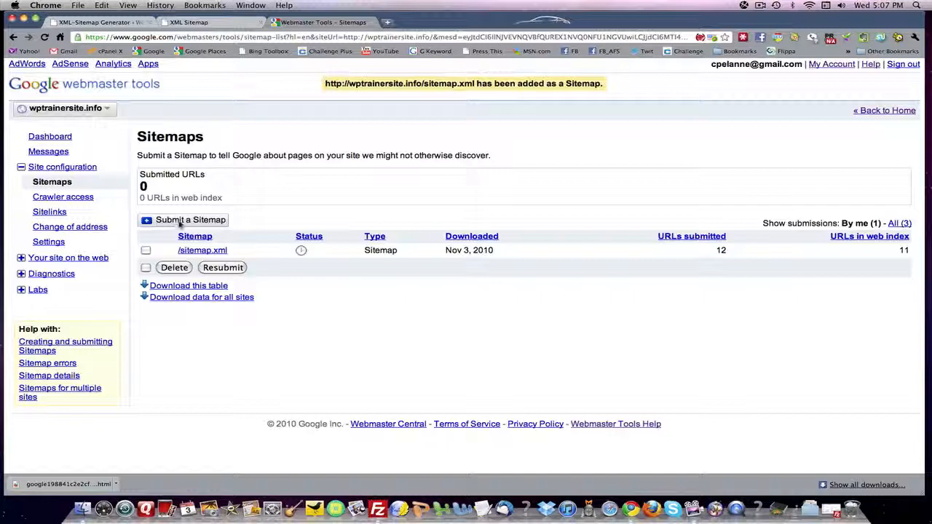
pyautogui.click(190, 219)
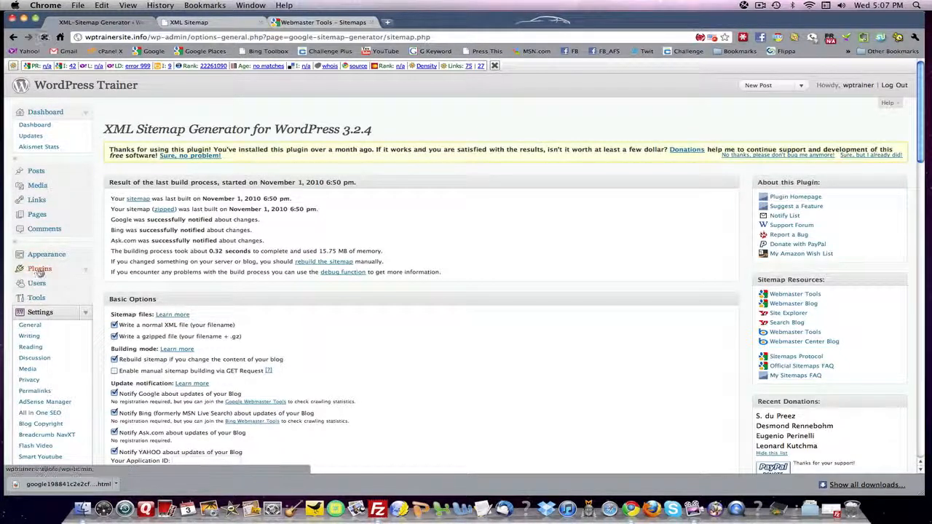
# - Open Google XML Sitemap for Images from the plugins list and generate the image sitemap
pyautogui.click(39, 268)
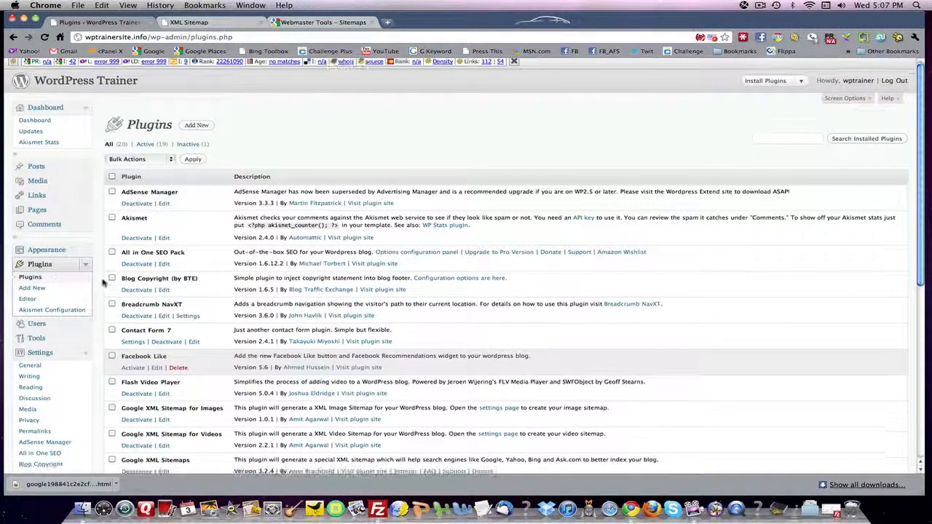
pyautogui.scroll(-3)
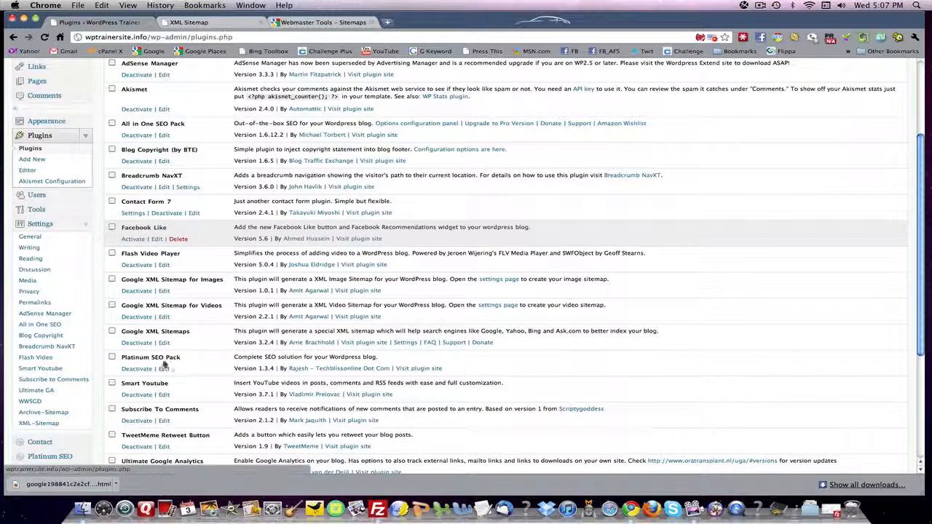
pyautogui.scroll(-3)
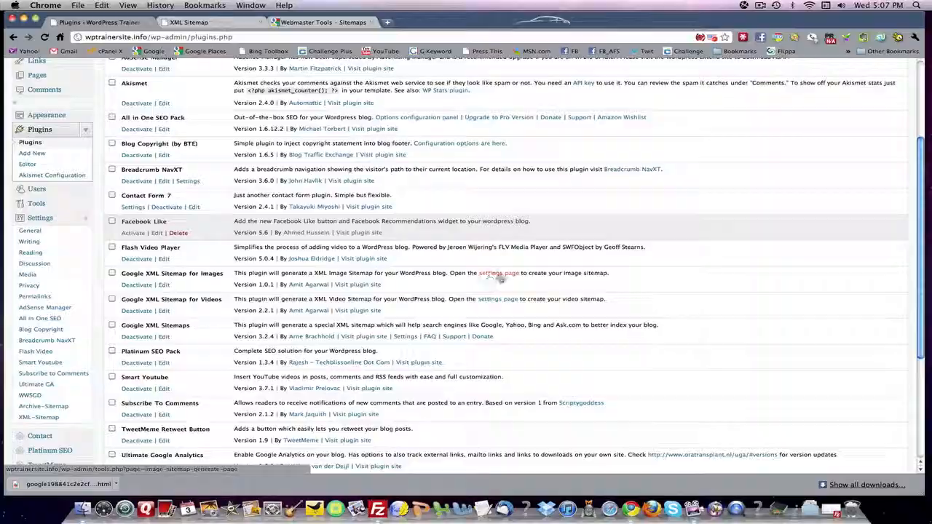
pyautogui.click(499, 272)
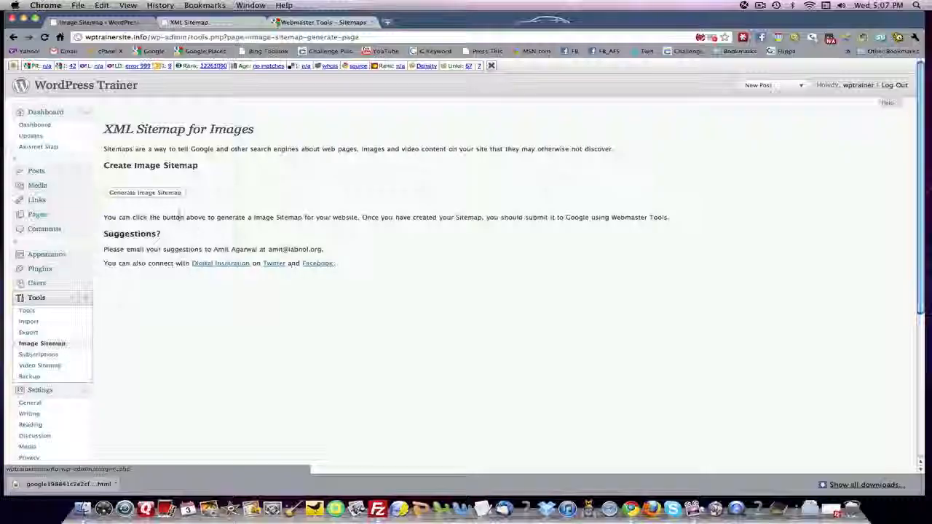
pyautogui.click(145, 192)
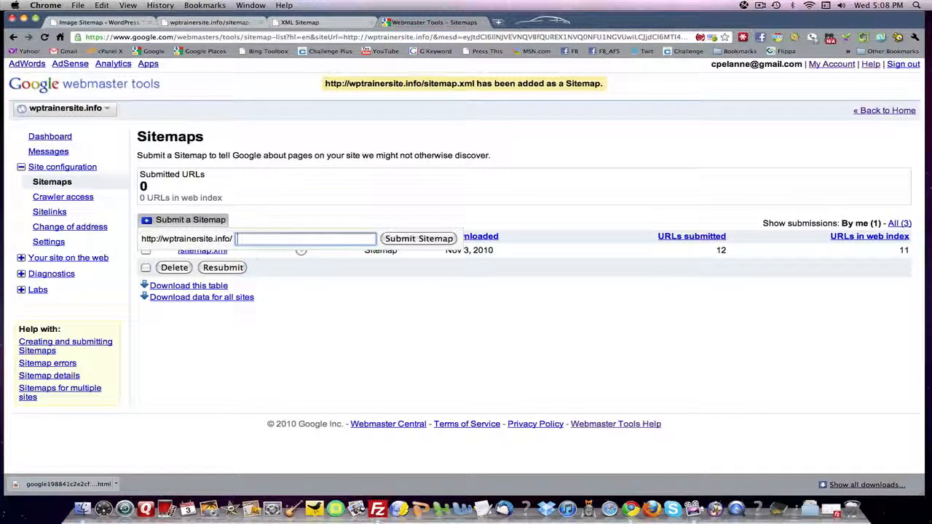
# - Submit sitemap-image.xml to Google Webmaster Tools for wptrainersite.info
pyautogui.write('sitemap-image.xml')
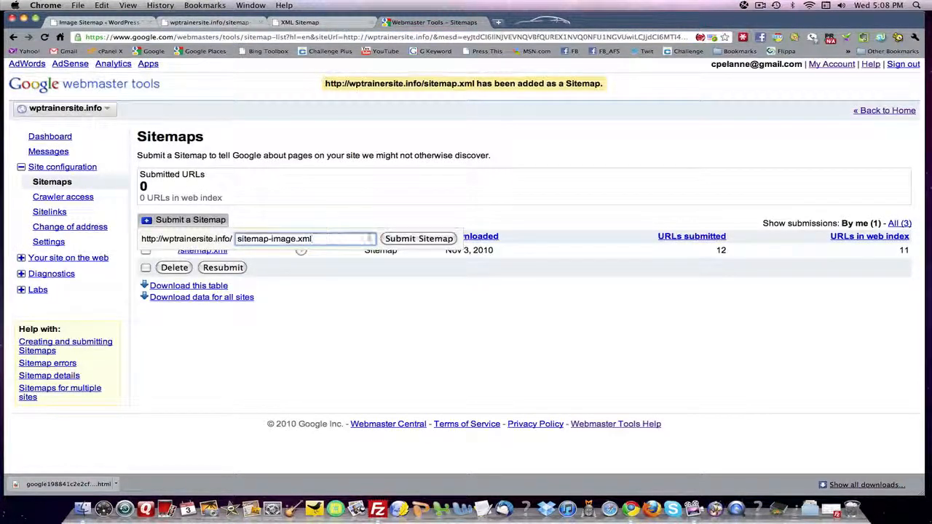
pyautogui.click(418, 238)
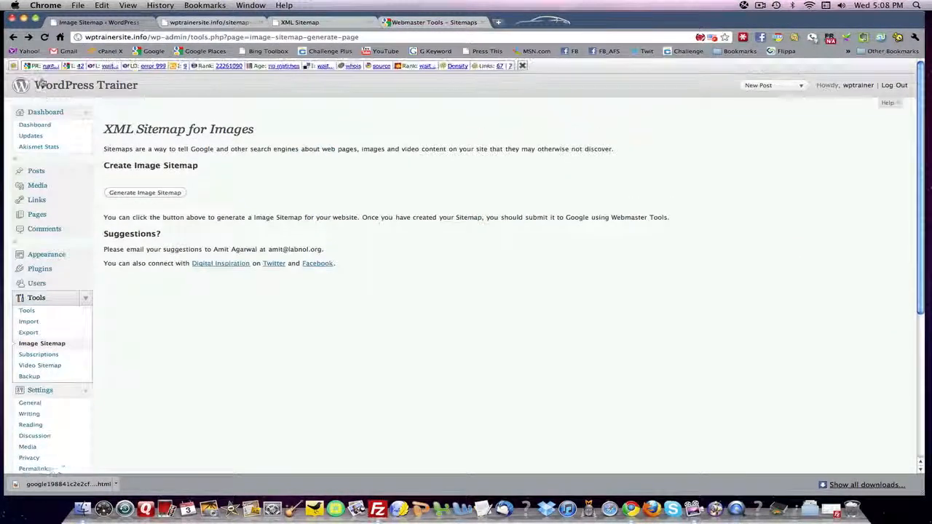
# - From the Plugins list, open Google XML Sitemap for Videos settings and generate the video sitemap
pyautogui.click(40, 269)
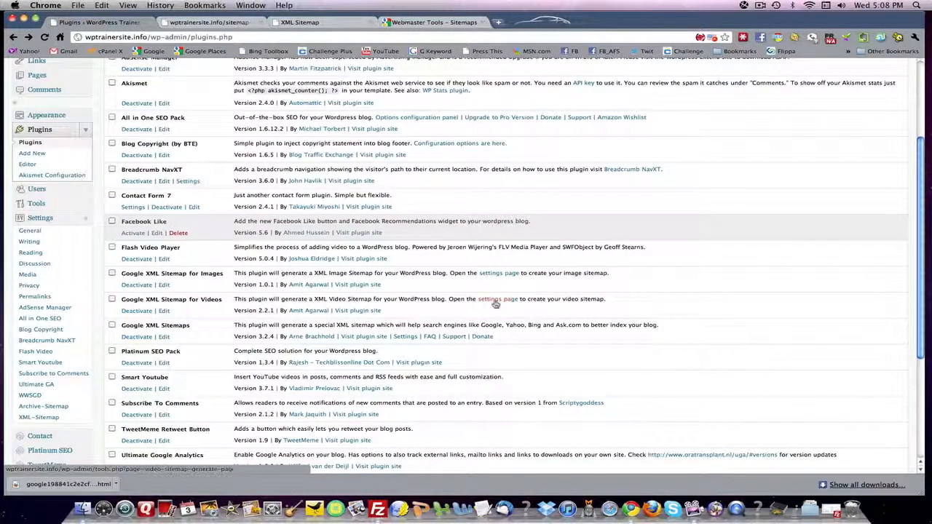
pyautogui.click(497, 299)
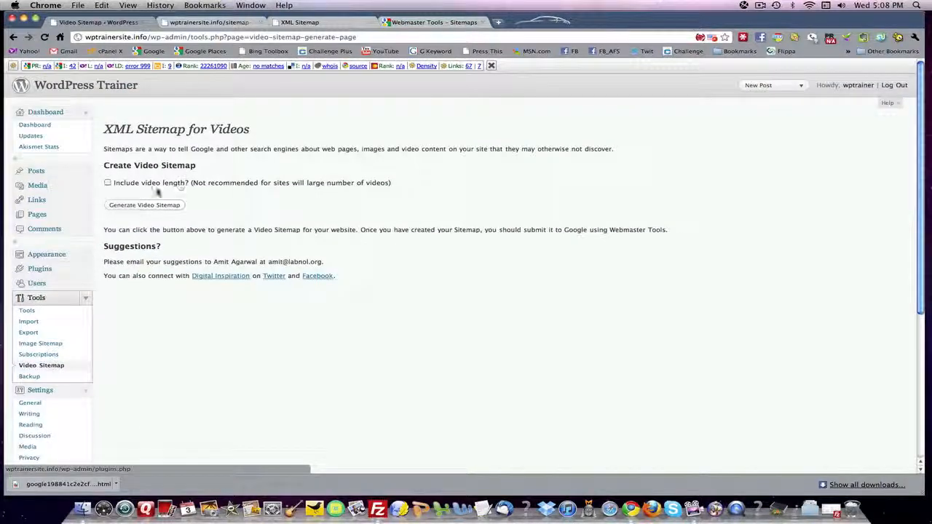
pyautogui.click(144, 205)
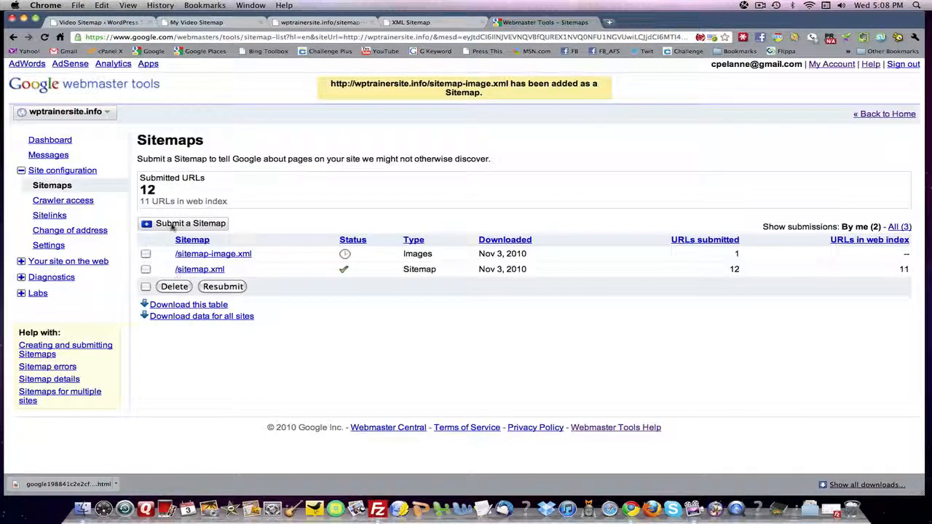
# - Add and submit sitemap-video.xml as a new sitemap for wptrainersite.info
pyautogui.click(191, 224)
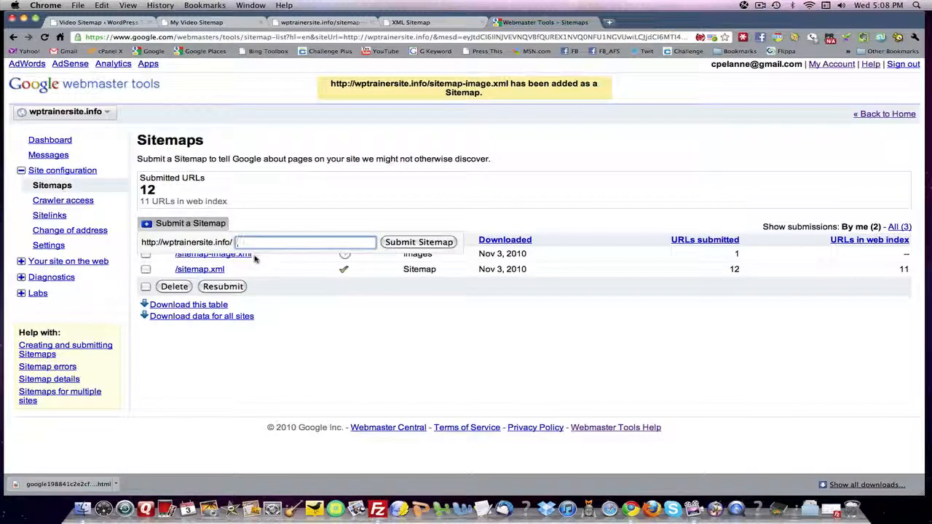
pyautogui.write('sitemap-video.xml')
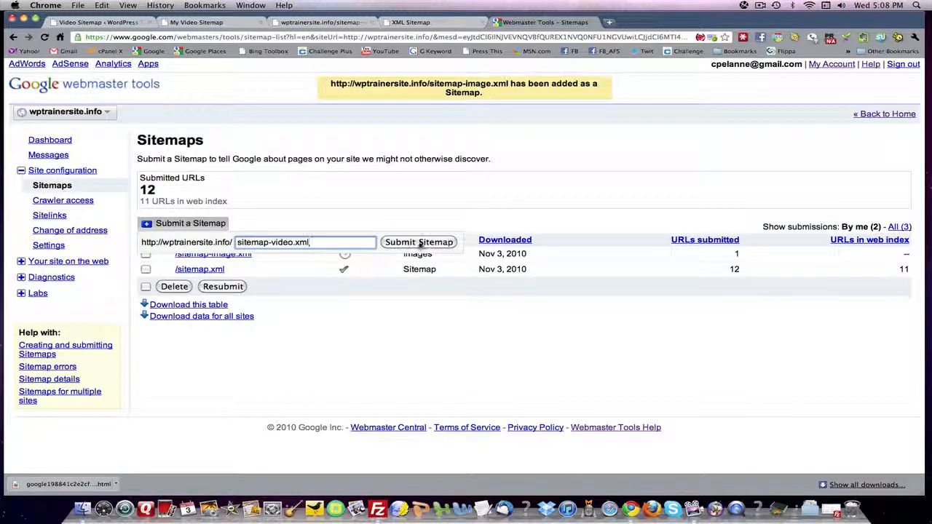
pyautogui.click(419, 242)
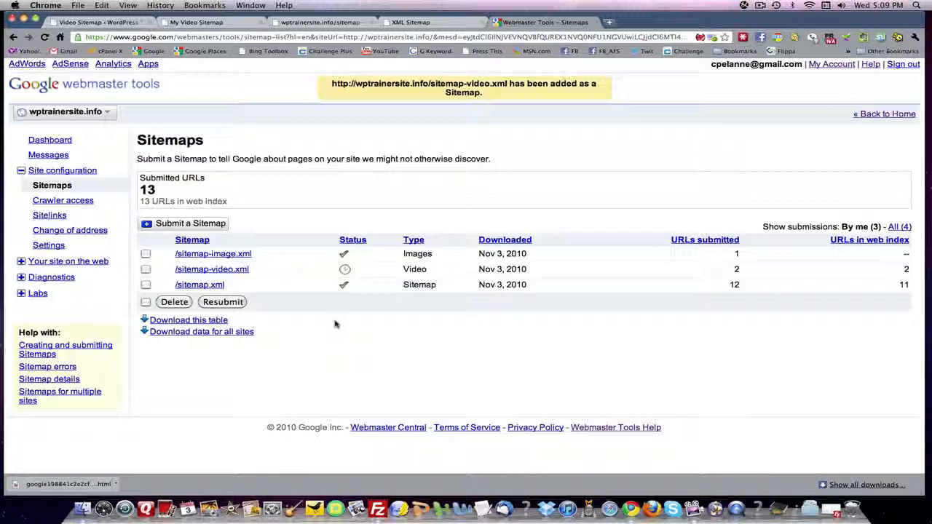
pyautogui.moveTo(312, 271)
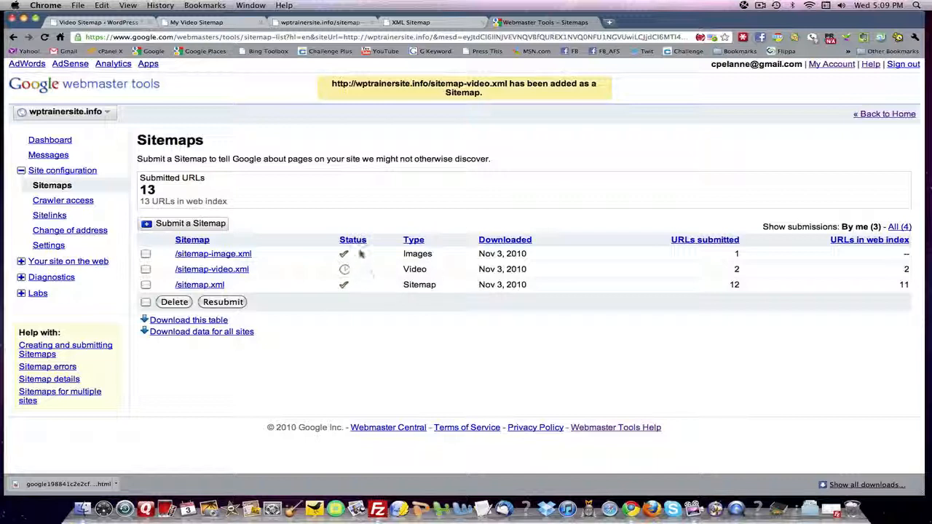
pyautogui.moveTo(352, 300)
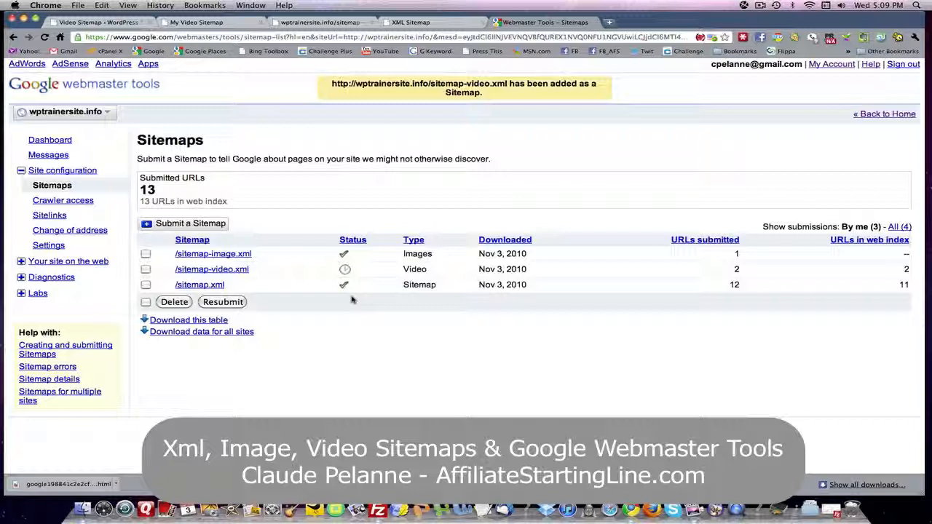
pyautogui.moveTo(374, 309)
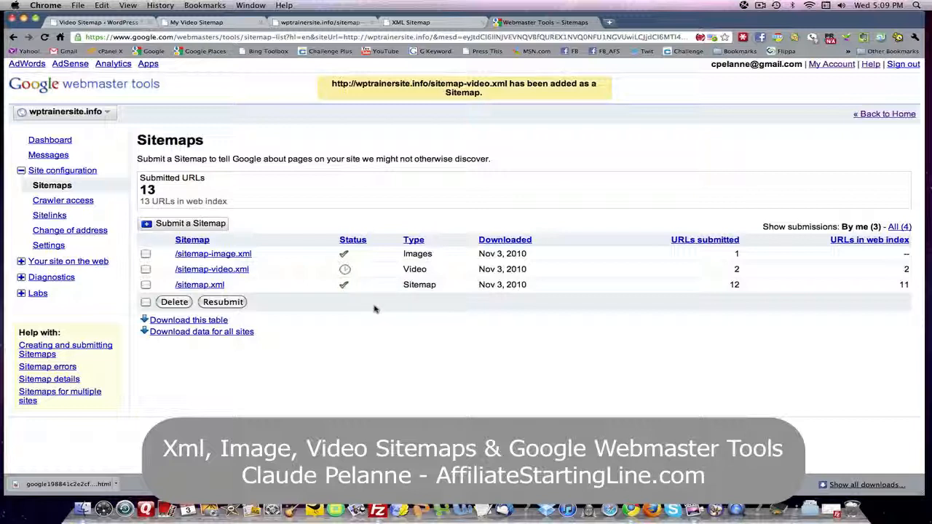